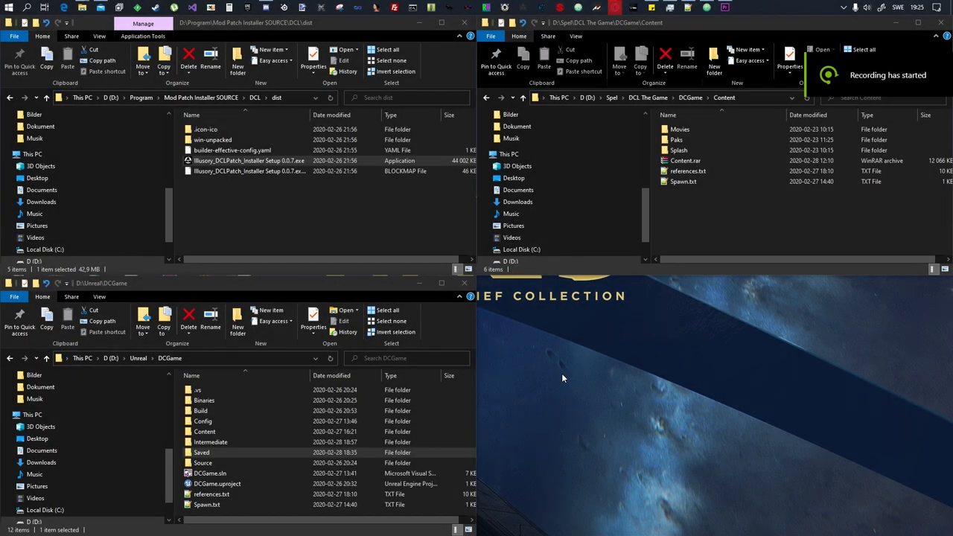
pyautogui.moveTo(567, 384)
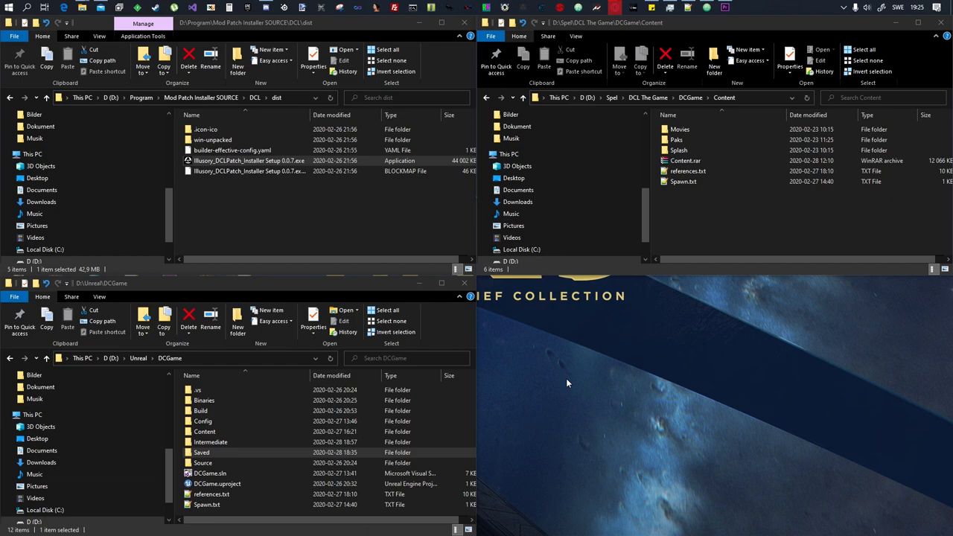
pyautogui.moveTo(577, 380)
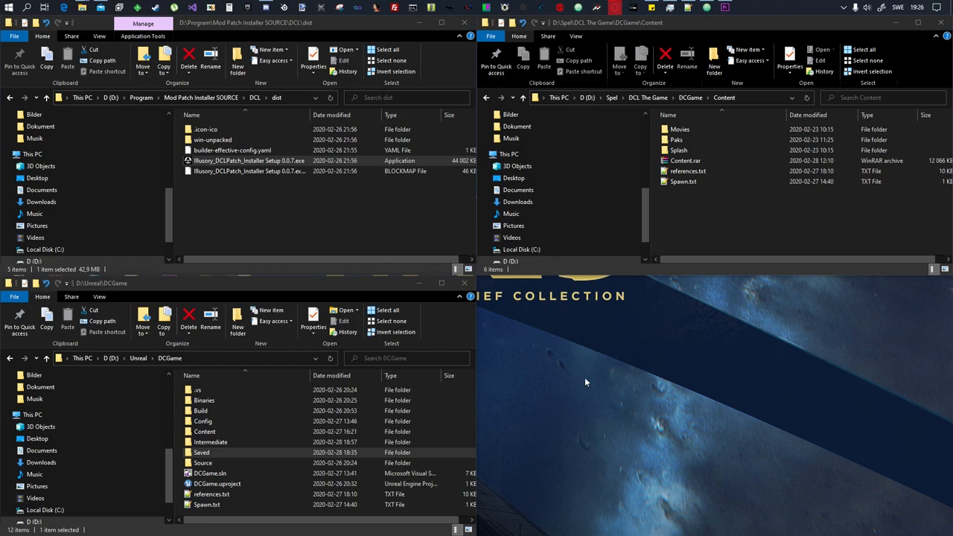
pyautogui.moveTo(584, 382)
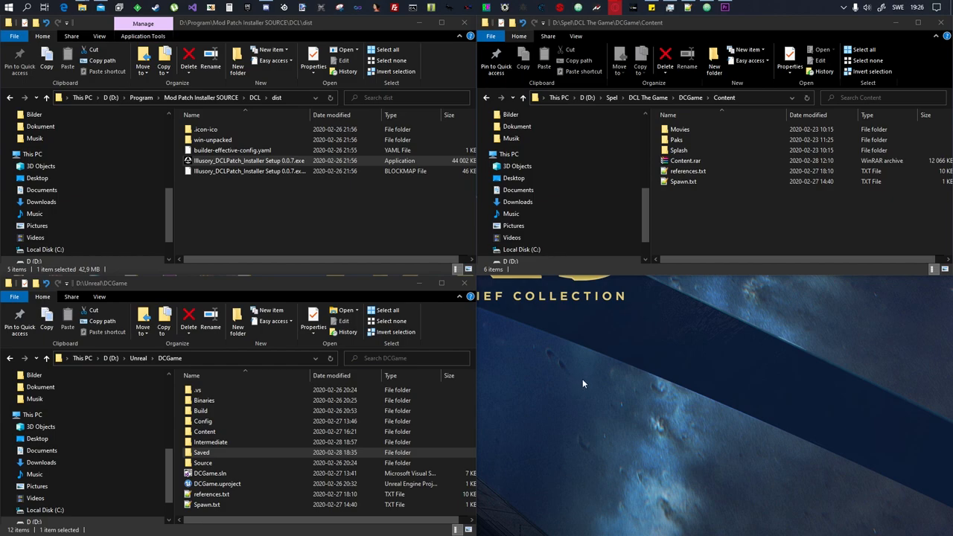
pyautogui.moveTo(586, 370)
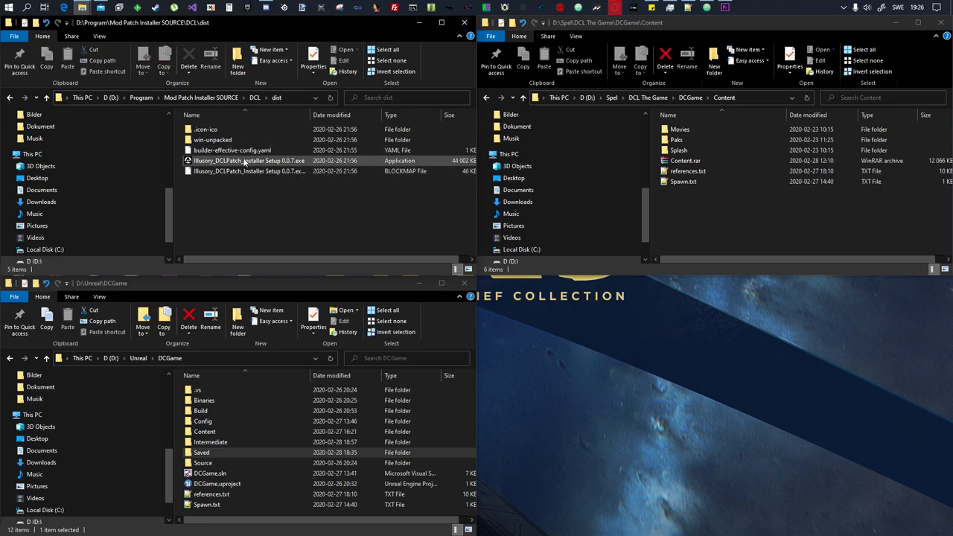
# - Run the Illusory DCLPatch Installer, point it at D:/Spel/DCL The Game, patch, and confirm success
pyautogui.doubleClick(249, 161)
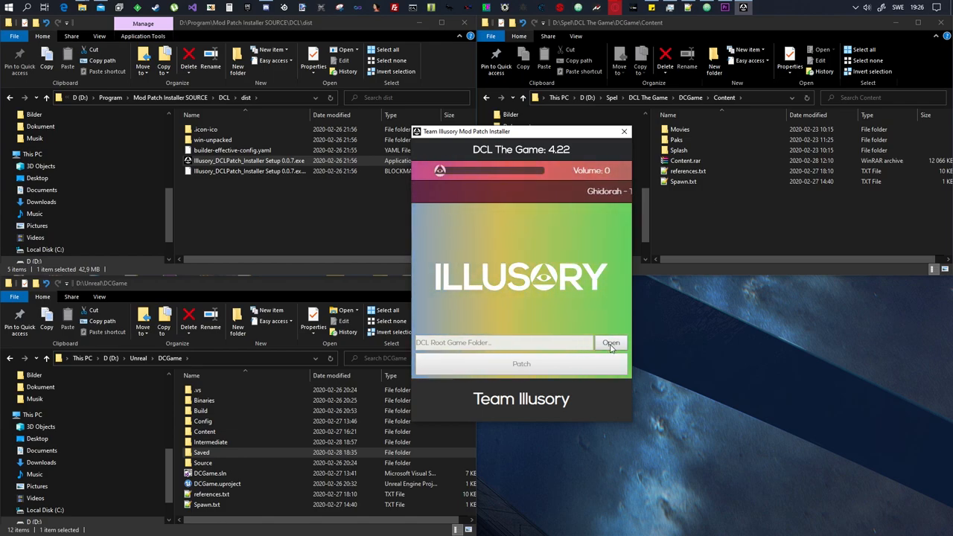
pyautogui.click(610, 343)
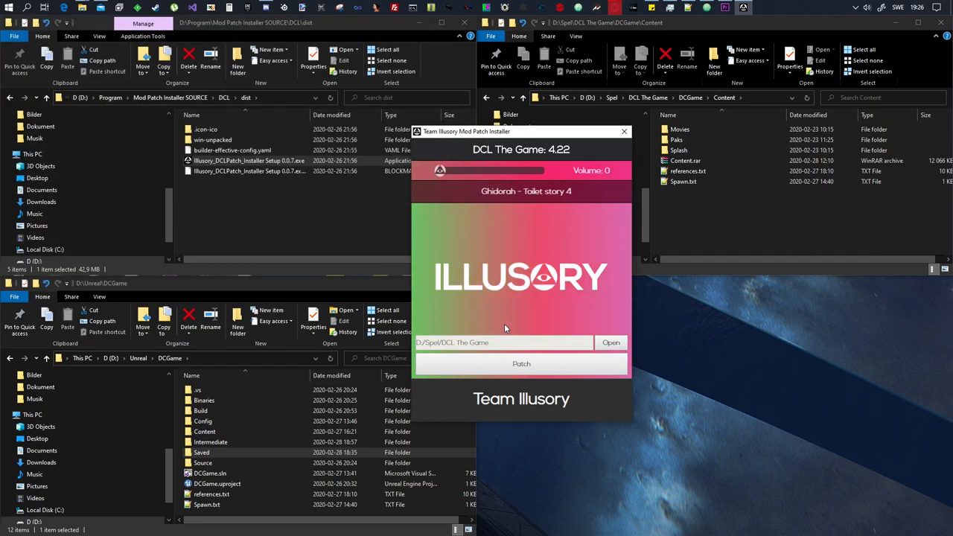
pyautogui.click(521, 363)
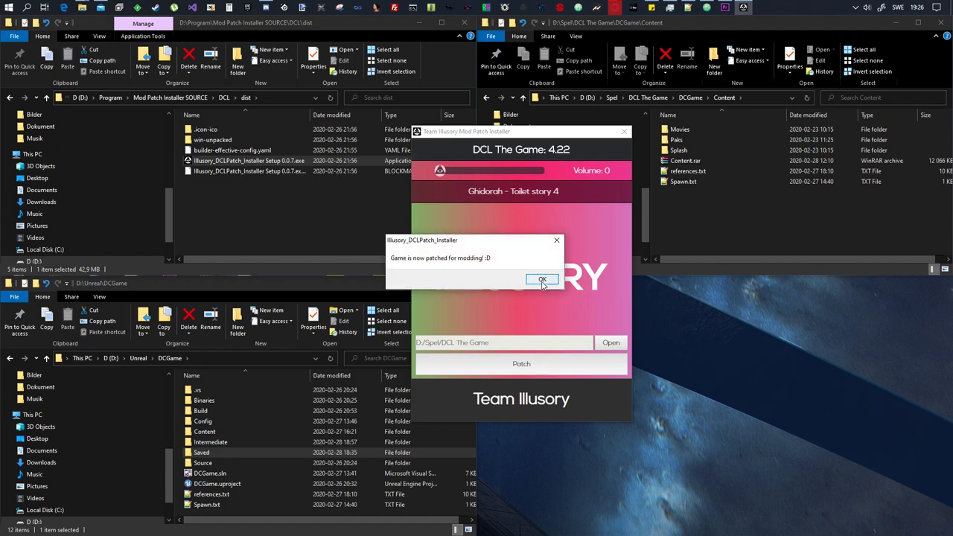
pyautogui.click(542, 278)
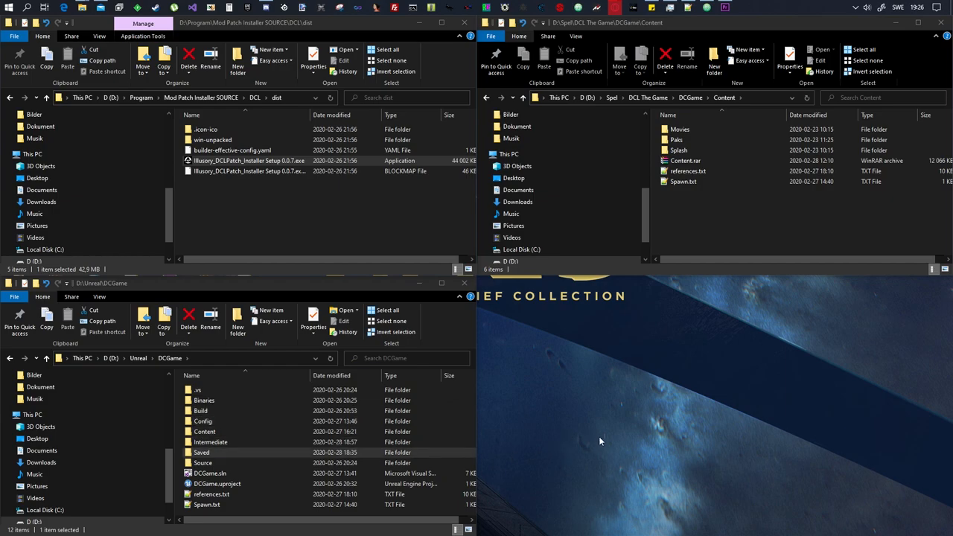
pyautogui.moveTo(627, 403)
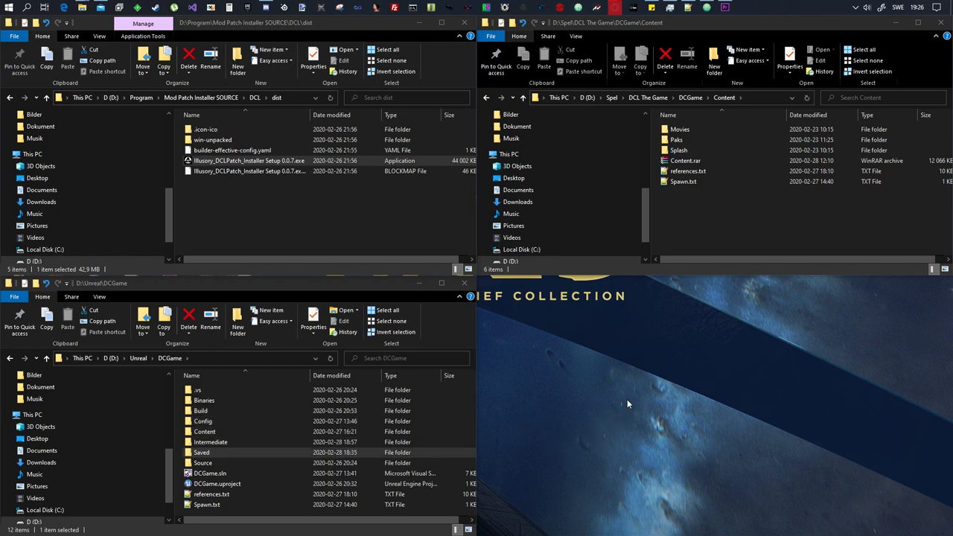
pyautogui.moveTo(628, 403)
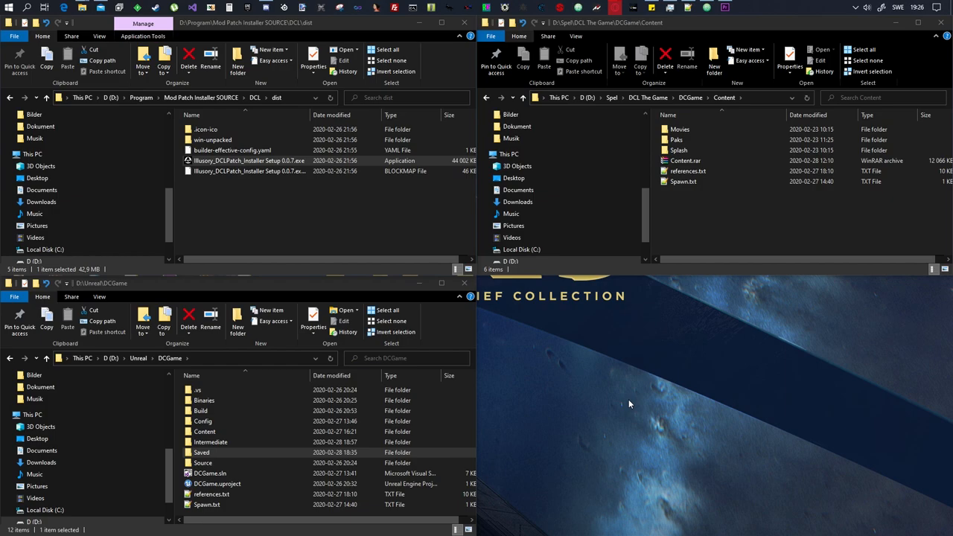
pyautogui.moveTo(622, 396)
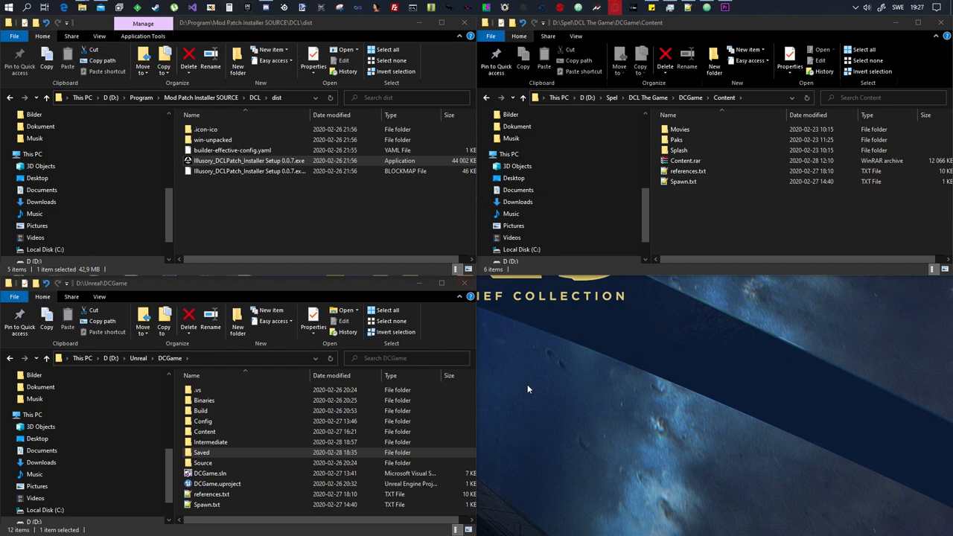
pyautogui.moveTo(543, 375)
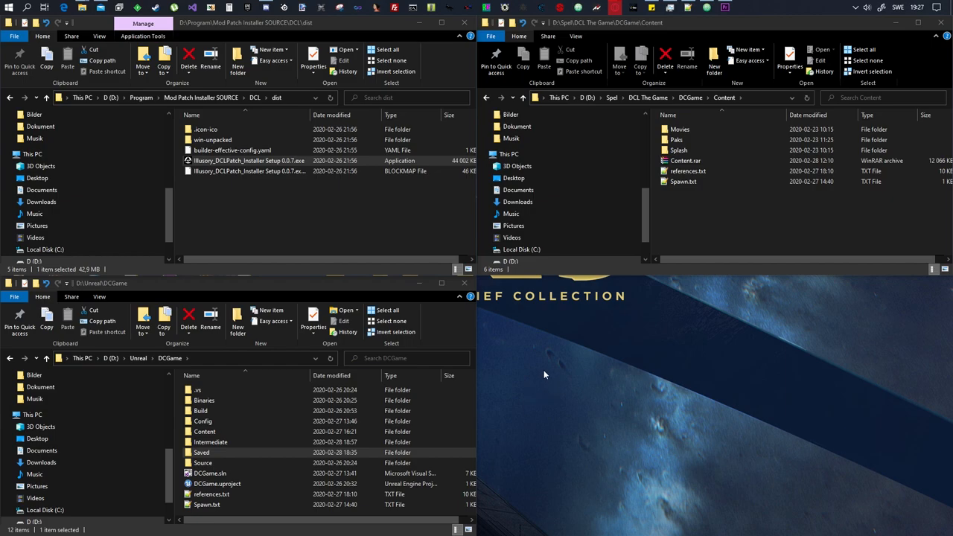
pyautogui.moveTo(544, 368)
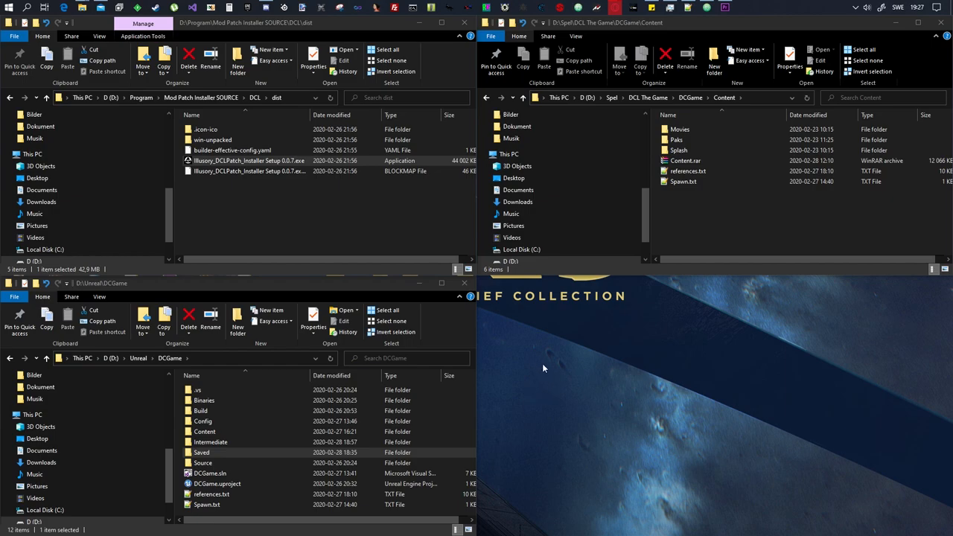
pyautogui.moveTo(354, 350)
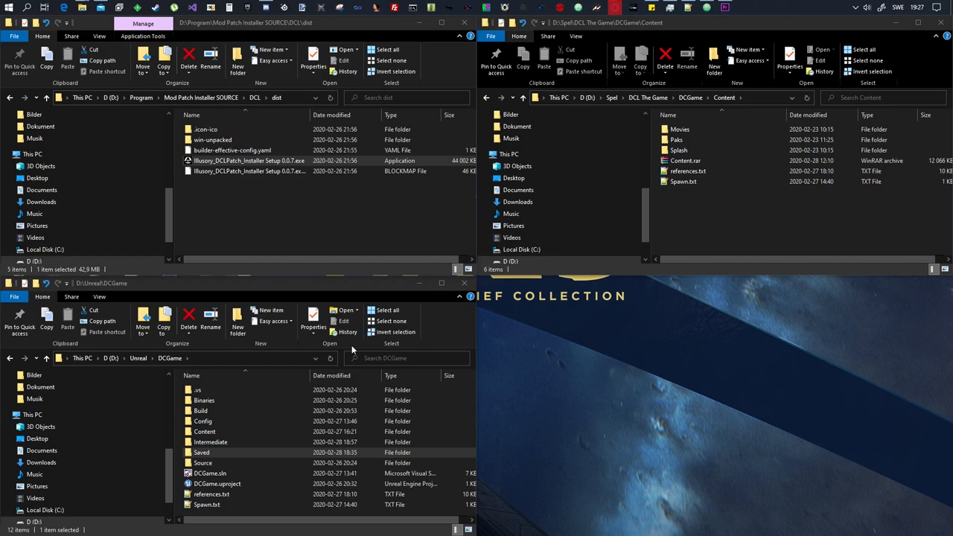
pyautogui.click(216, 483)
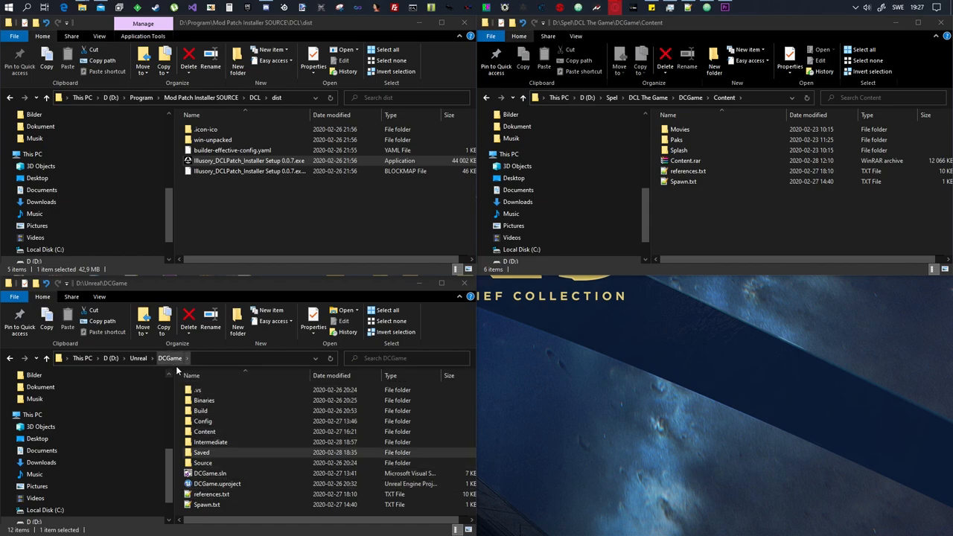
# - Launch DCGame.uproject from D:\Unreal\DCGame so it opens in Unreal Editor
pyautogui.click(217, 483)
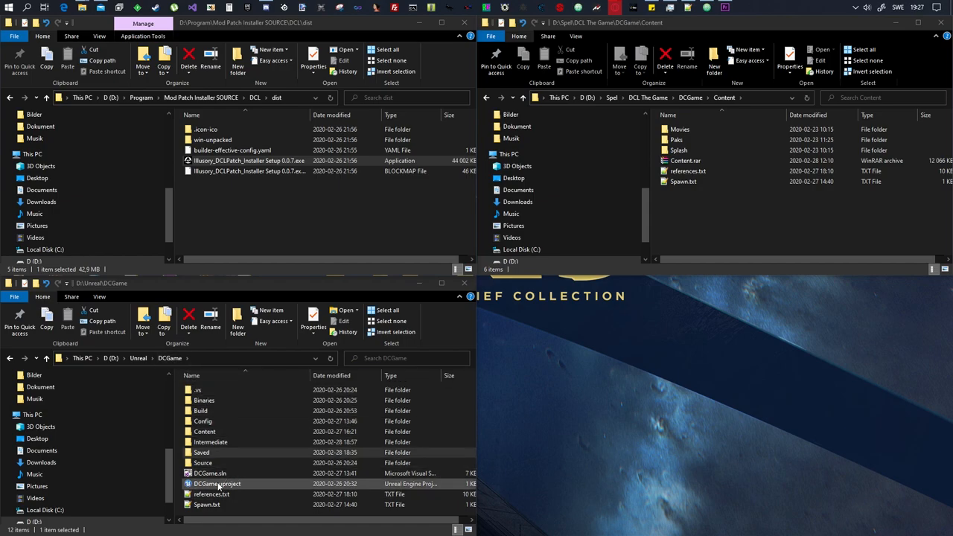
pyautogui.click(210, 473)
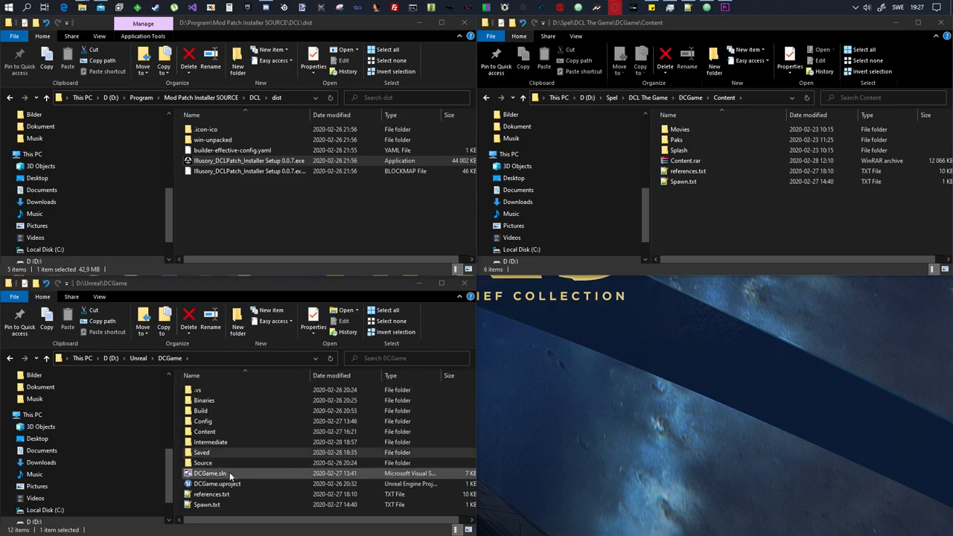
pyautogui.click(217, 483)
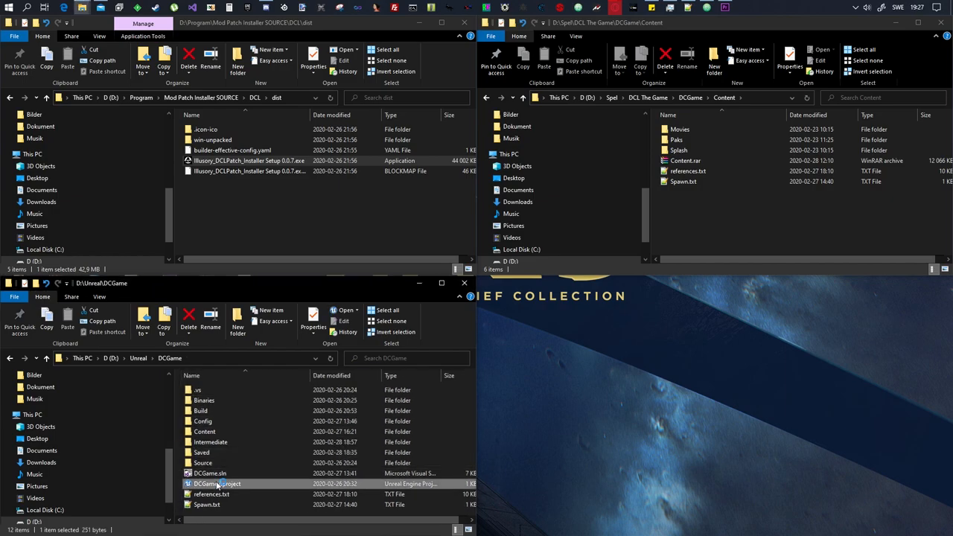
pyautogui.click(202, 463)
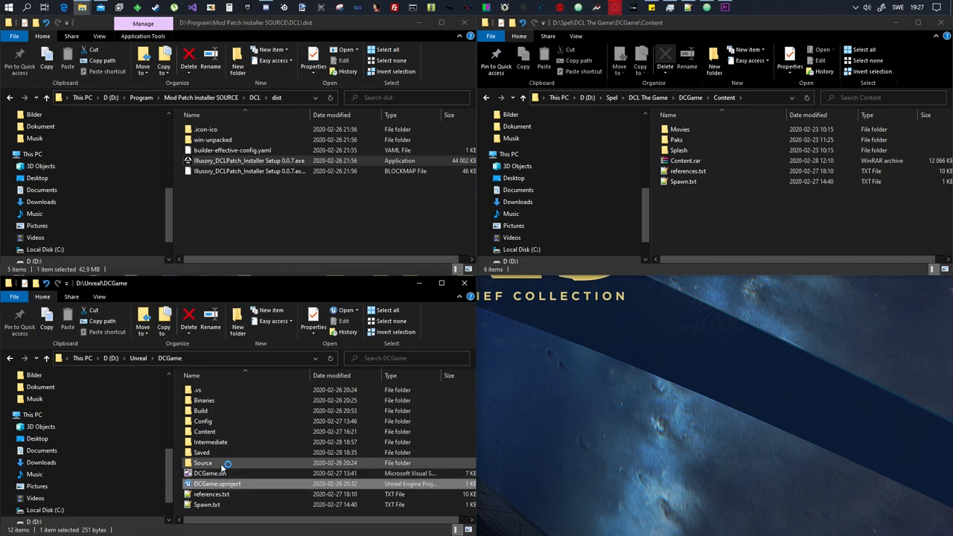
pyautogui.moveTo(459, 407)
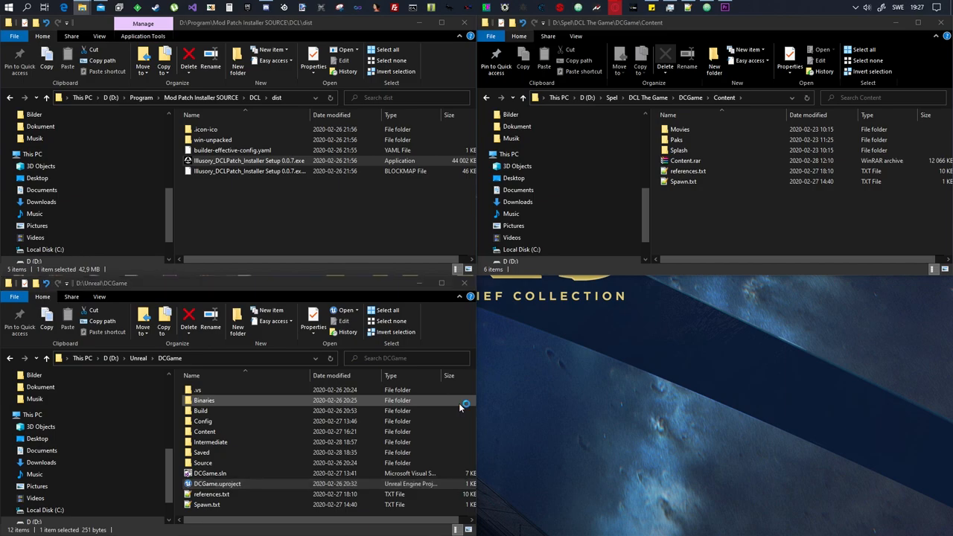
pyautogui.doubleClick(216, 483)
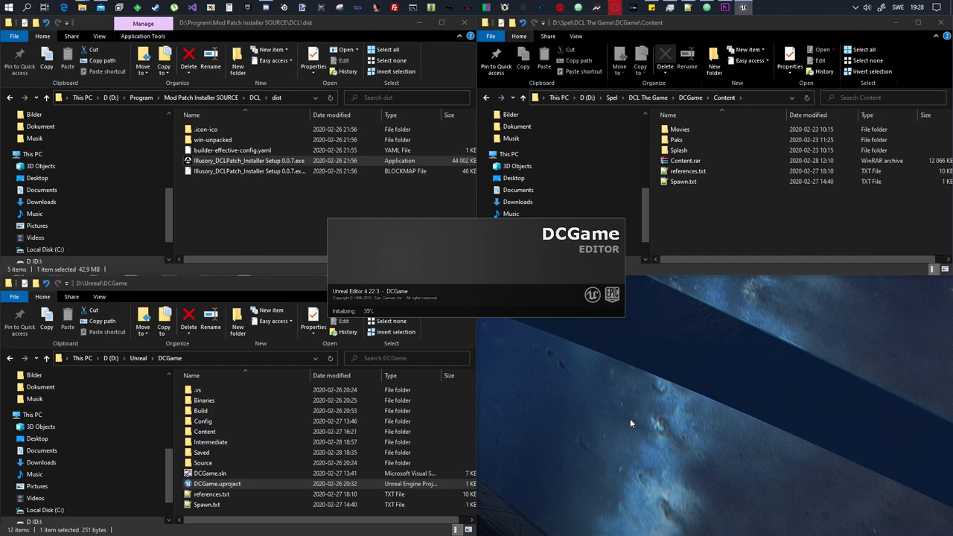
pyautogui.moveTo(692, 394)
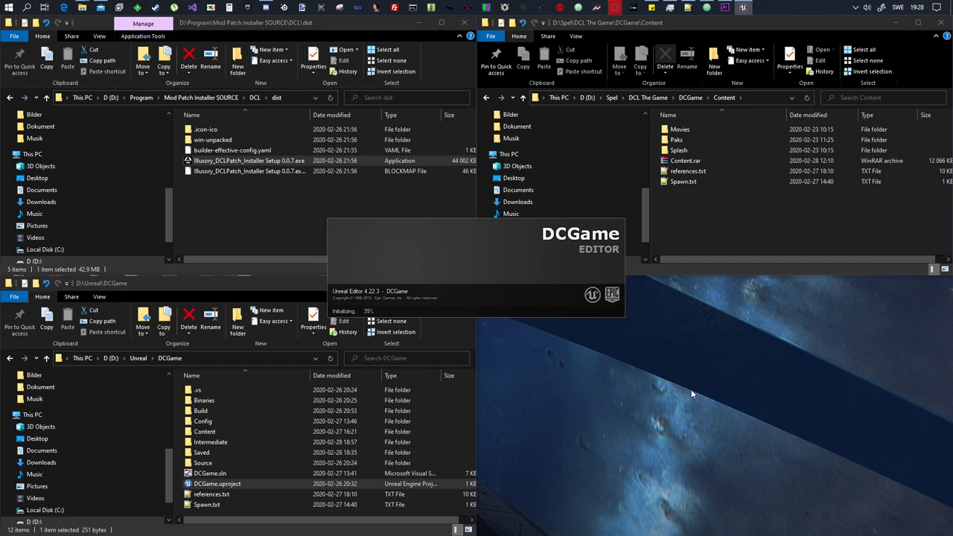
pyautogui.moveTo(772, 366)
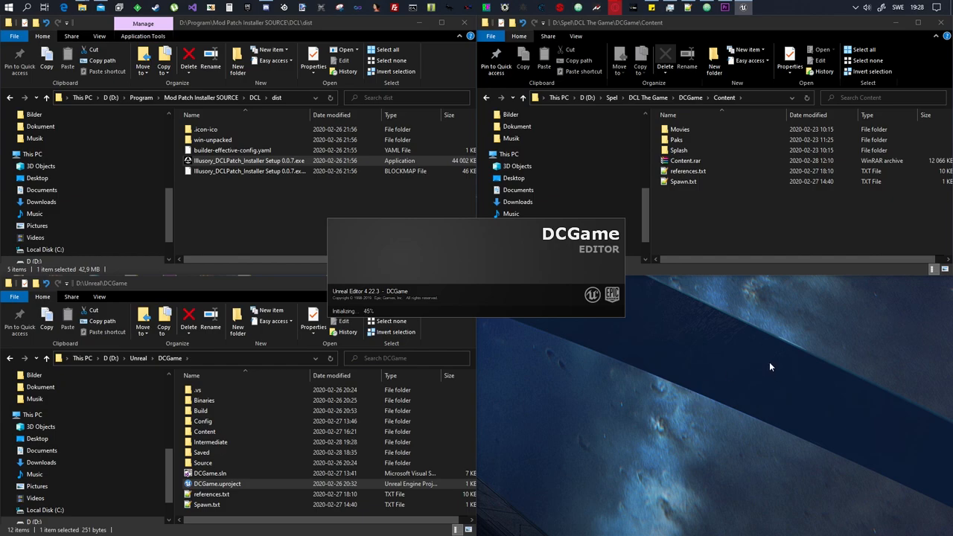
pyautogui.moveTo(770, 376)
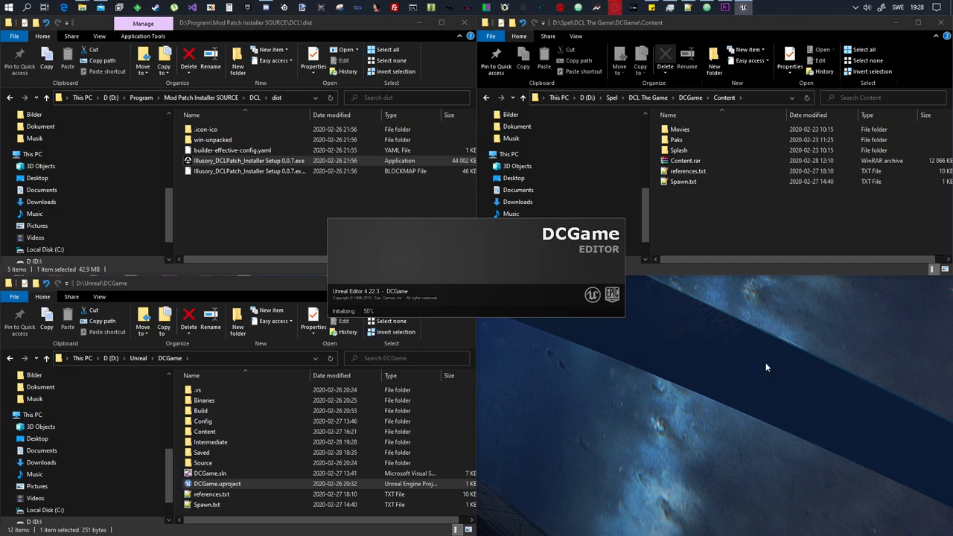
pyautogui.moveTo(760, 367)
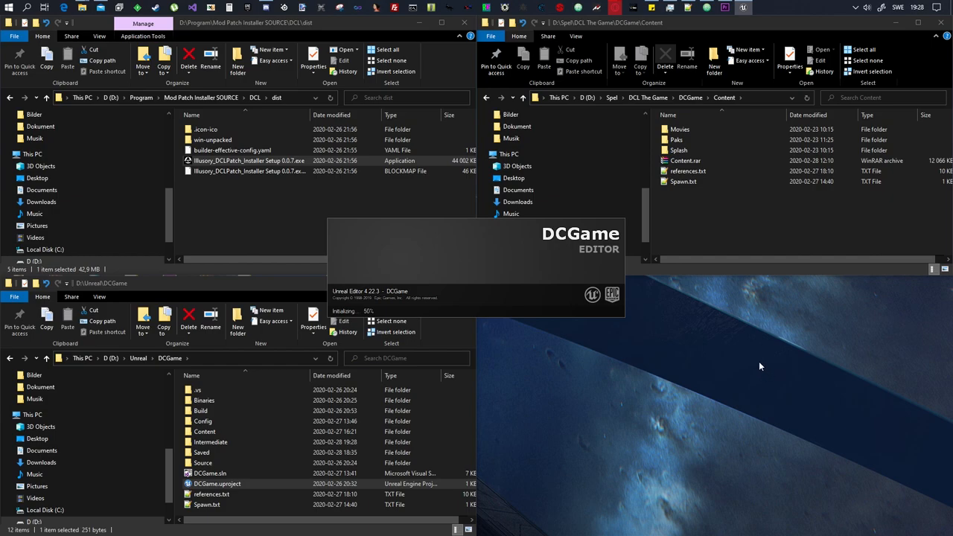
pyautogui.moveTo(802, 386)
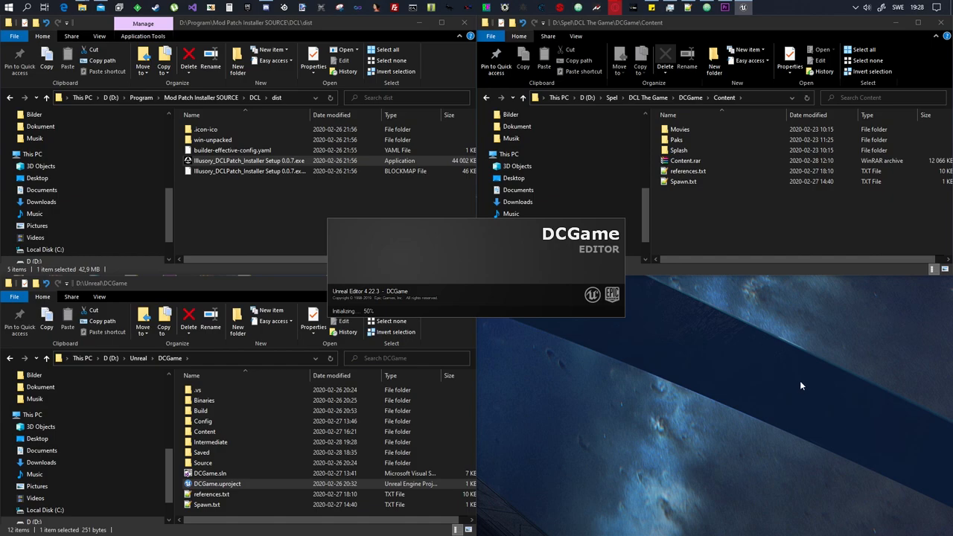
pyautogui.moveTo(802, 384)
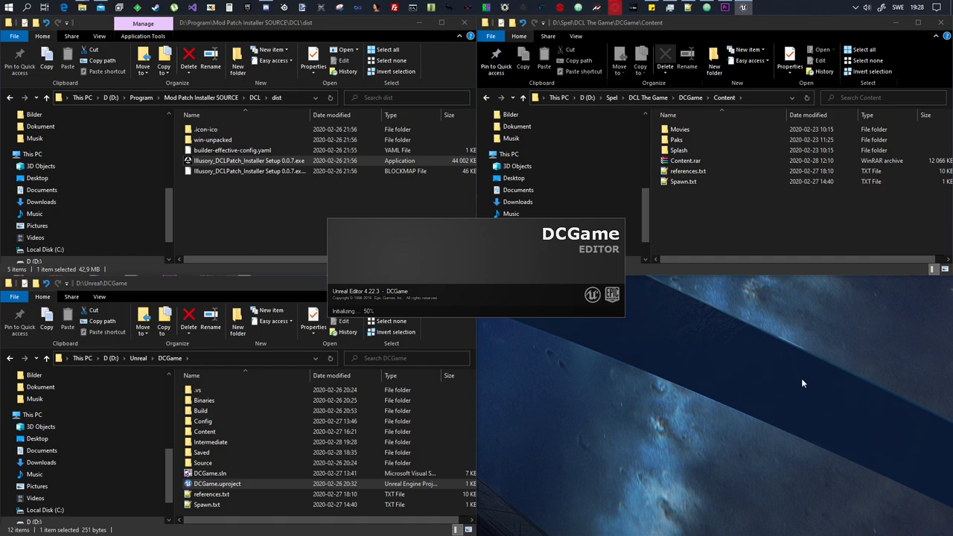
pyautogui.moveTo(833, 373)
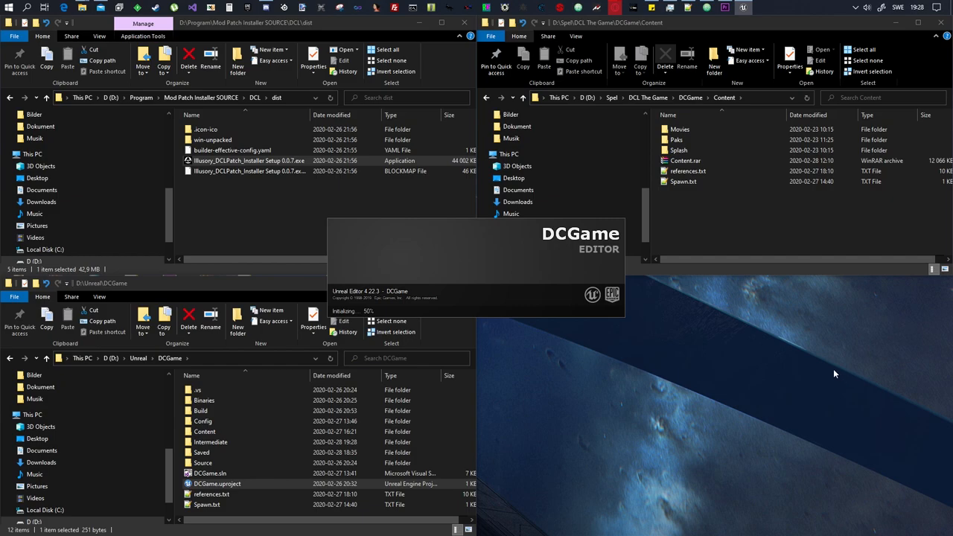
pyautogui.moveTo(823, 370)
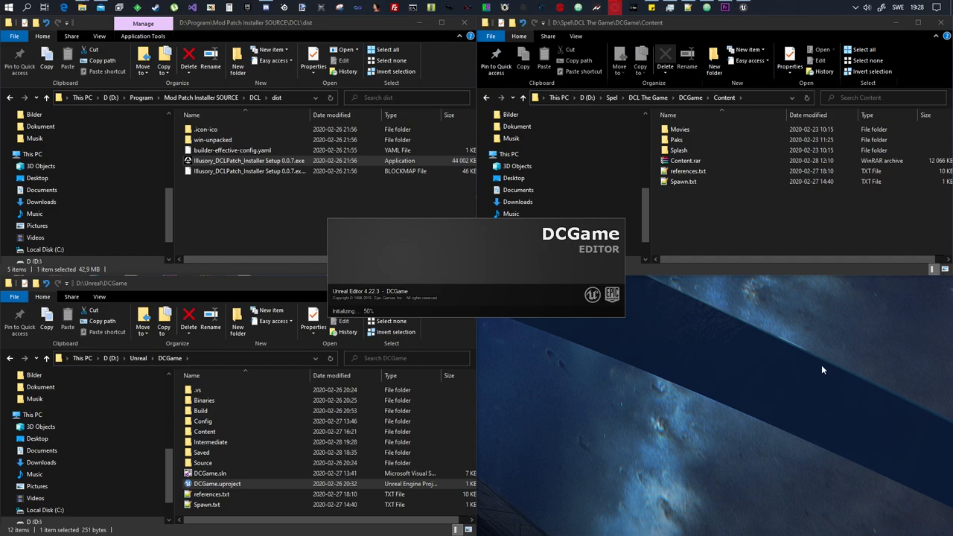
pyautogui.moveTo(792, 365)
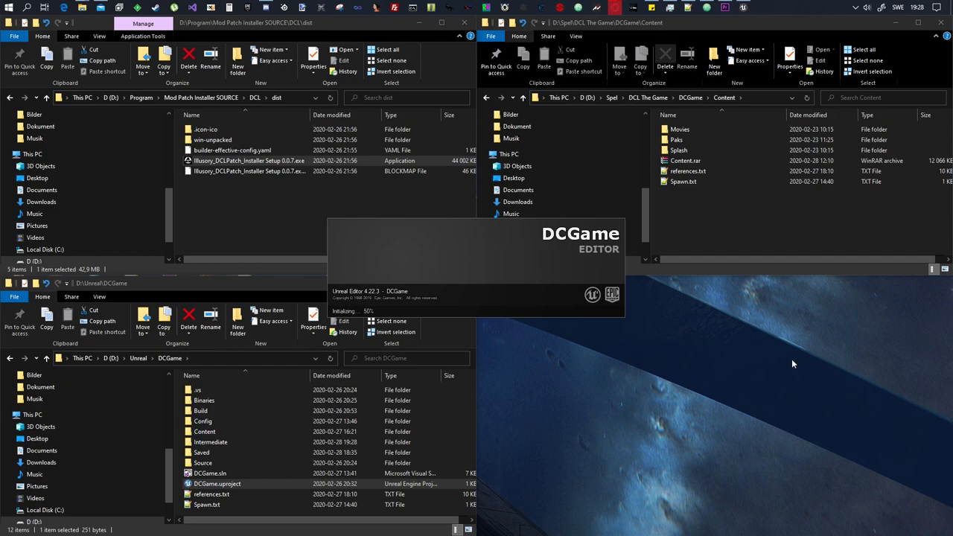
pyautogui.moveTo(741, 355)
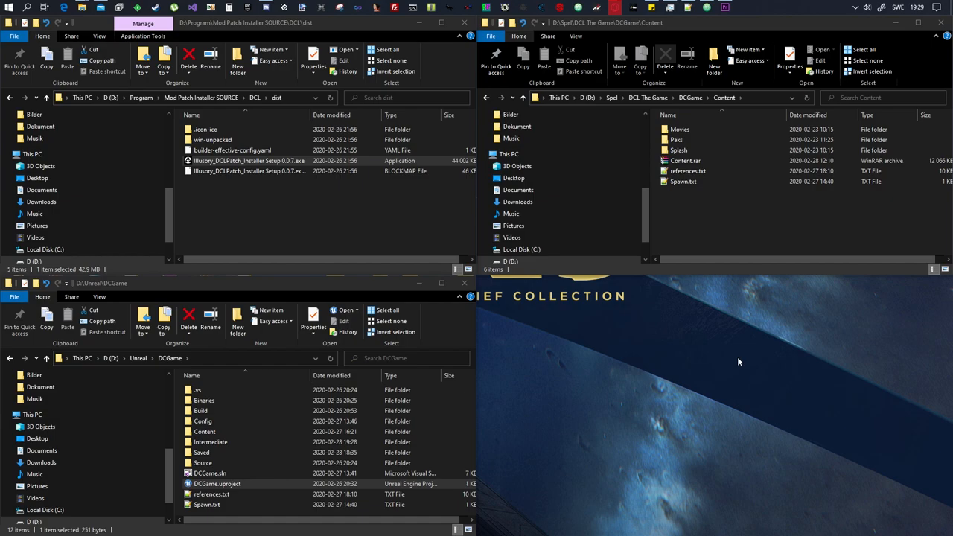
pyautogui.moveTo(712, 401)
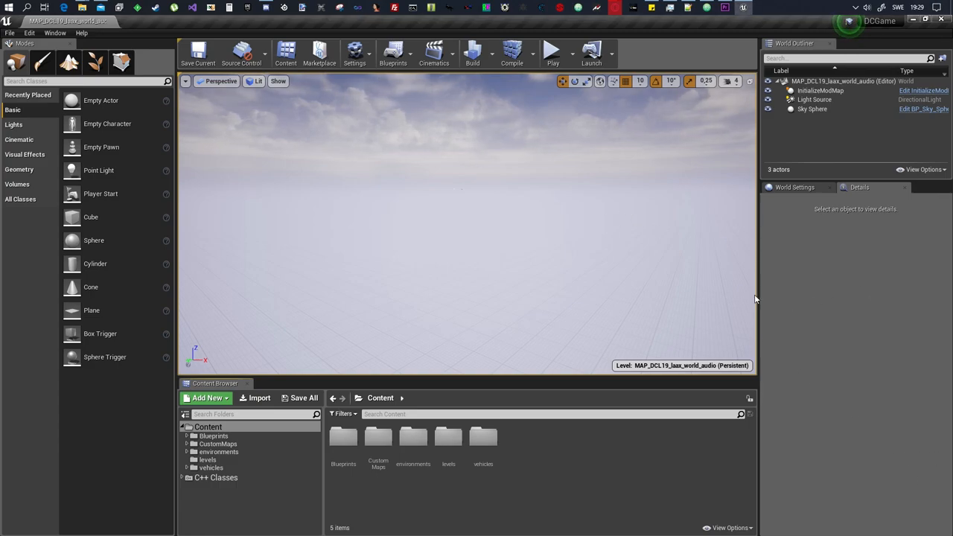
pyautogui.moveTo(447, 440)
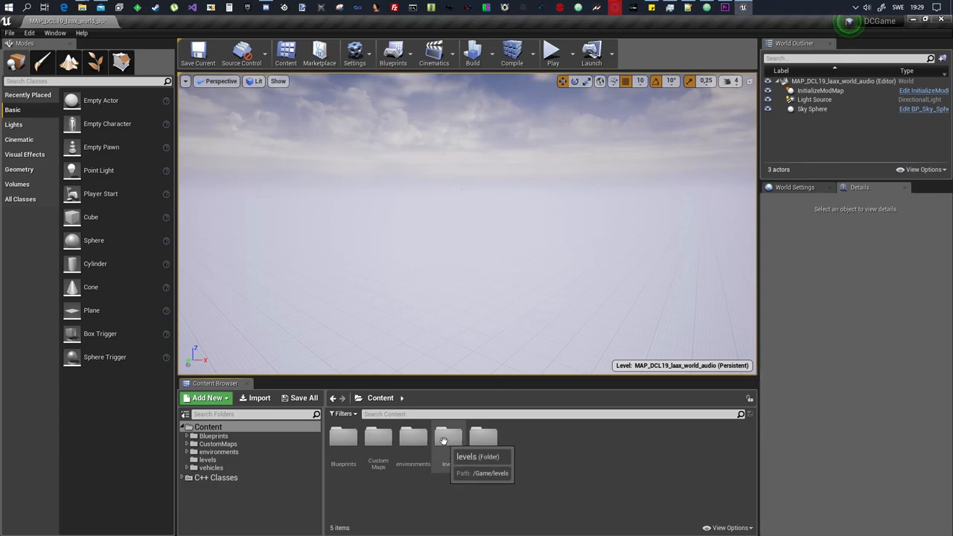
pyautogui.moveTo(539, 465)
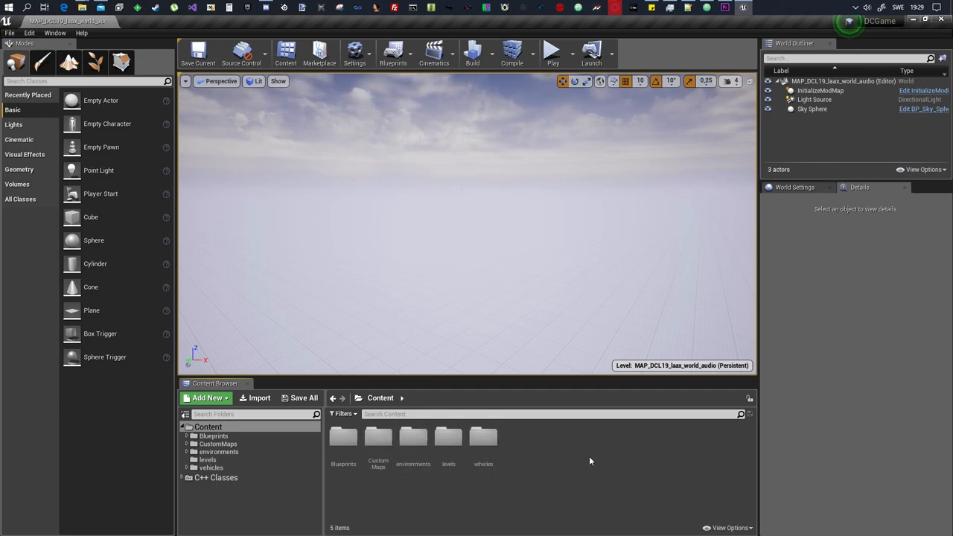
pyautogui.moveTo(536, 478)
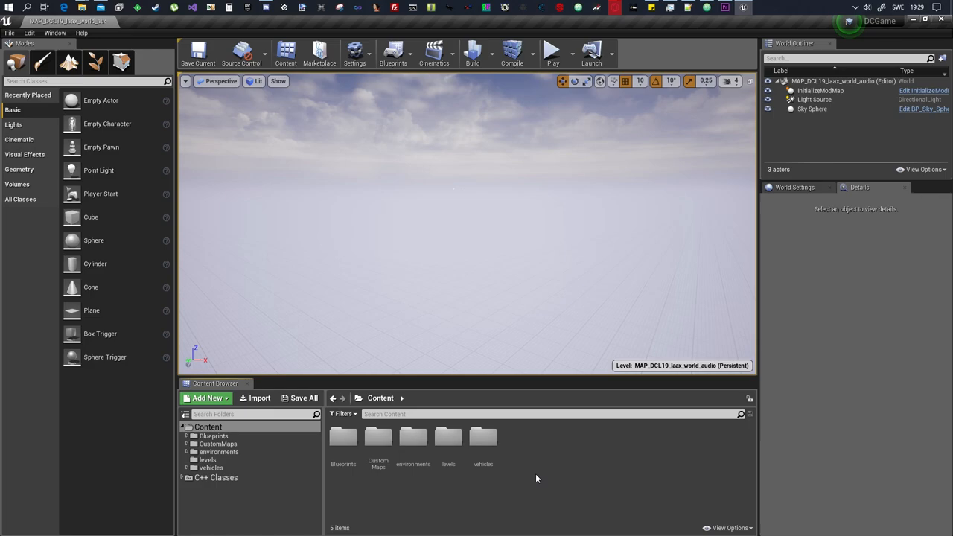
pyautogui.moveTo(377, 439)
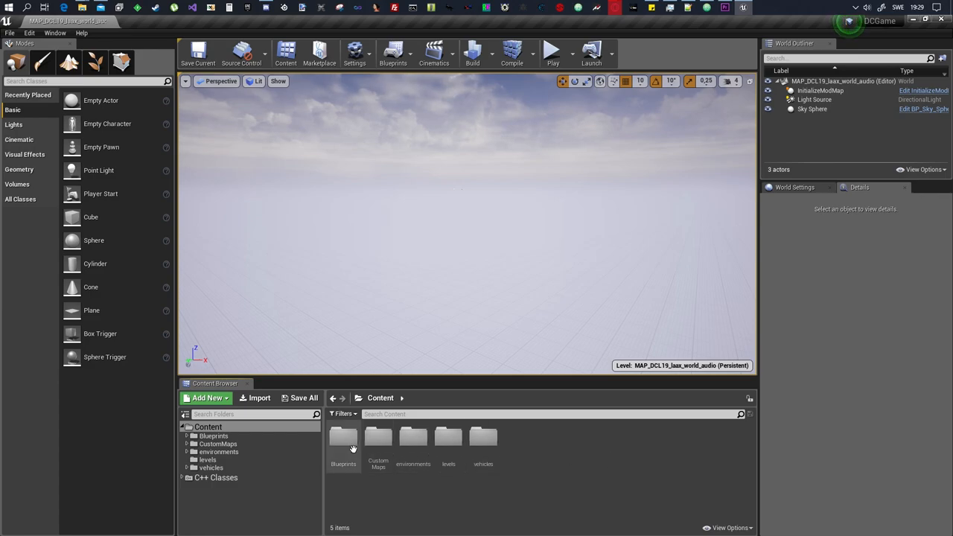
pyautogui.moveTo(378, 439)
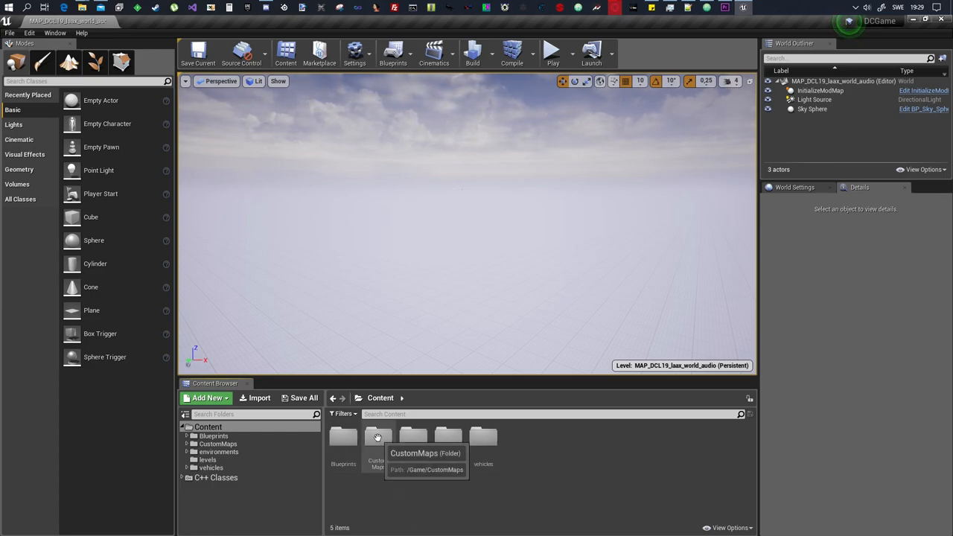
pyautogui.moveTo(482, 515)
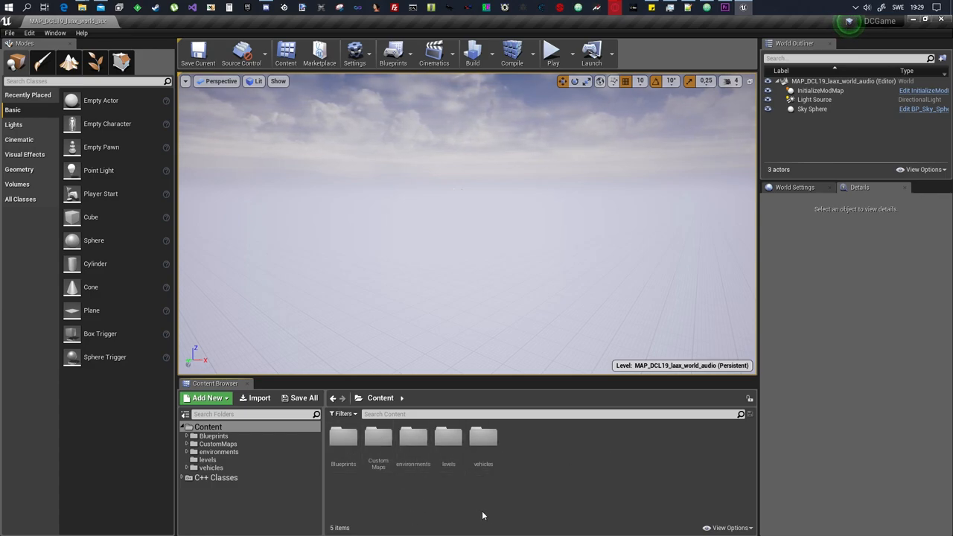
pyautogui.moveTo(513, 463)
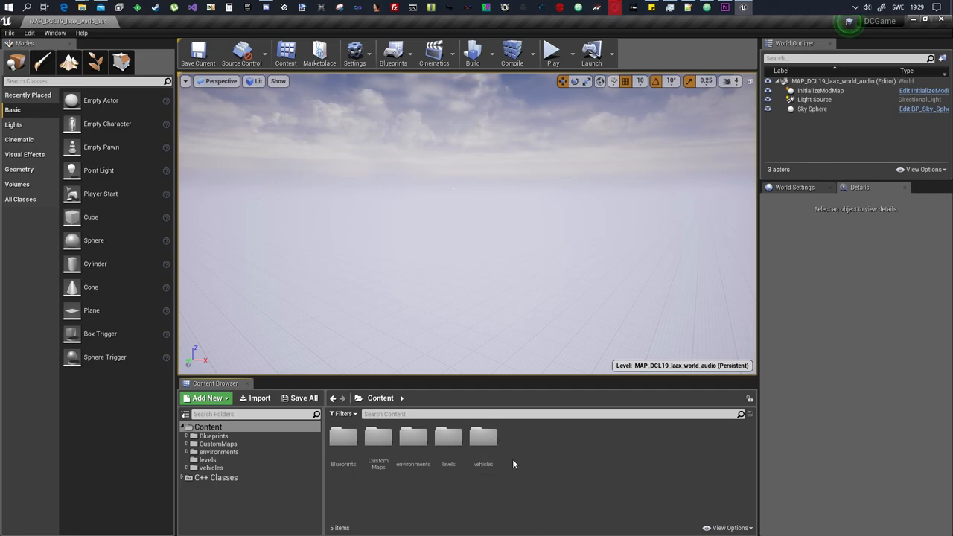
pyautogui.click(412, 438)
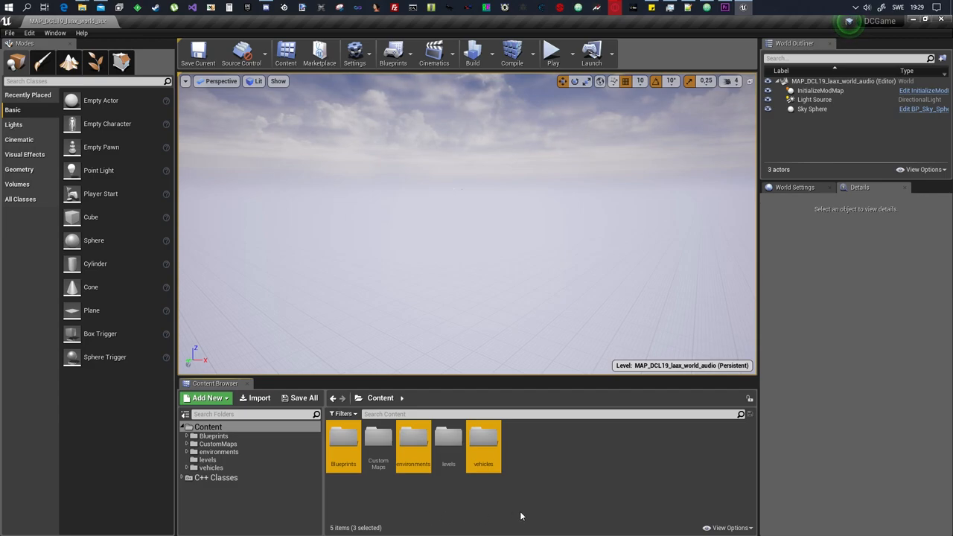
pyautogui.moveTo(545, 464)
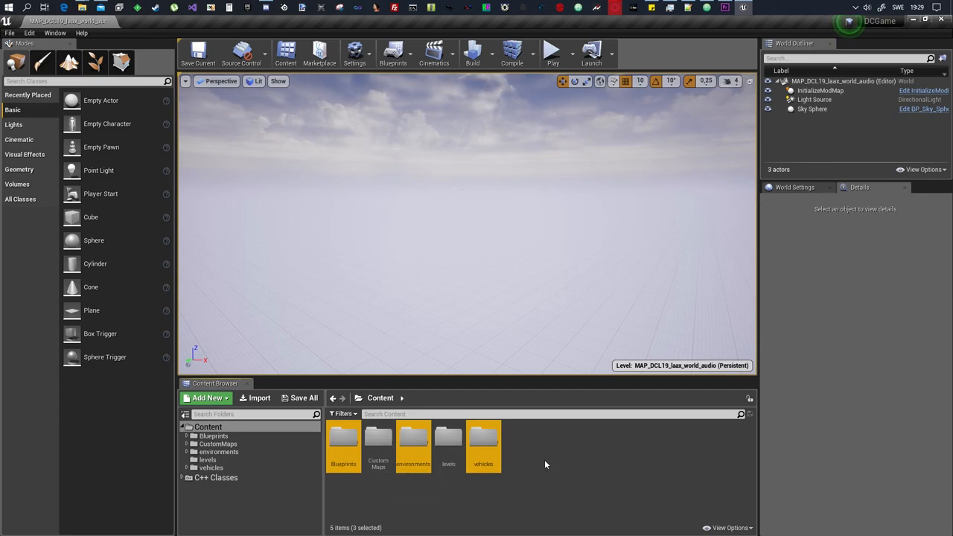
pyautogui.click(343, 443)
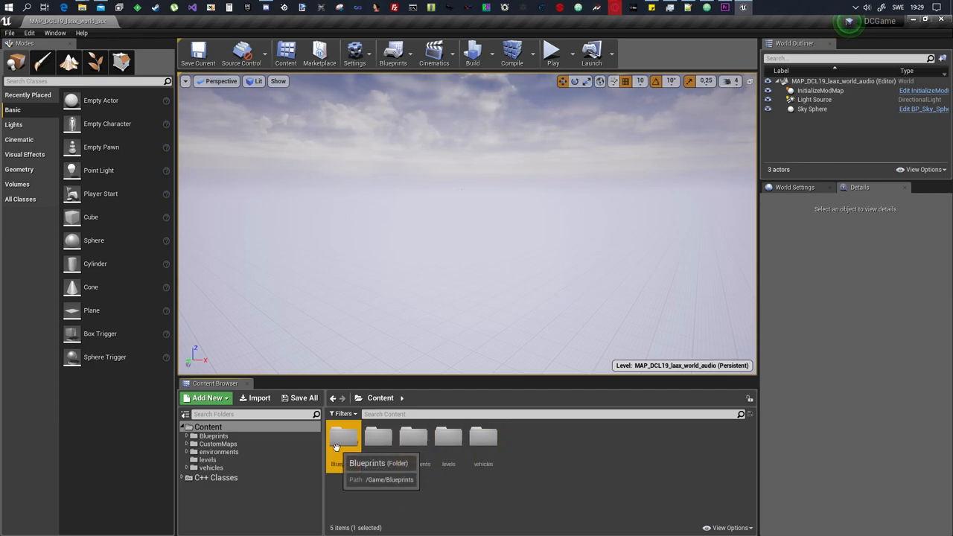
pyautogui.doubleClick(343, 439)
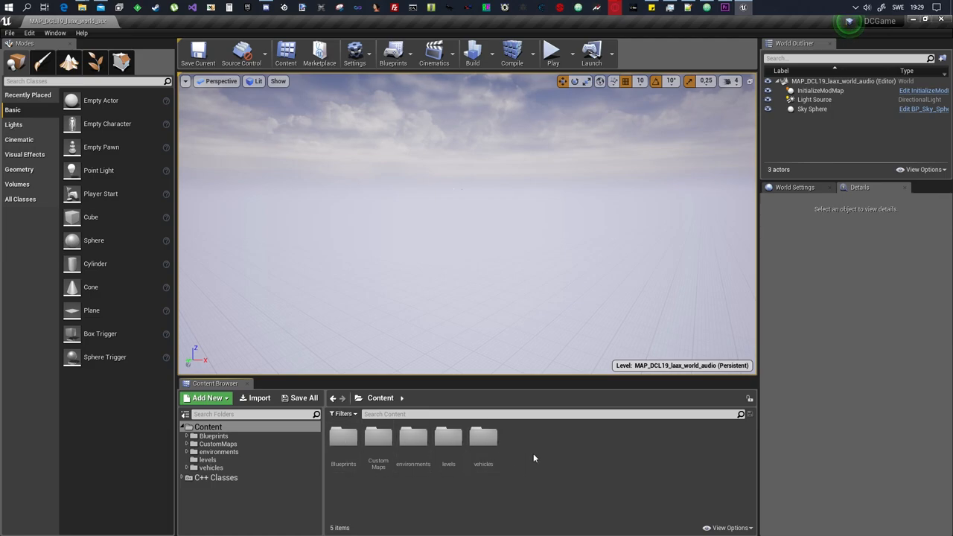
pyautogui.moveTo(448, 439)
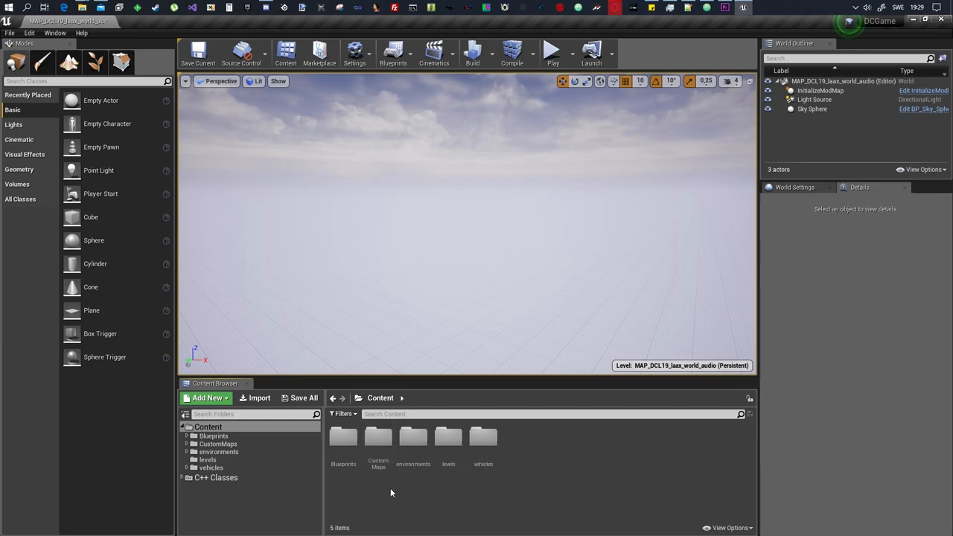
pyautogui.moveTo(371, 498)
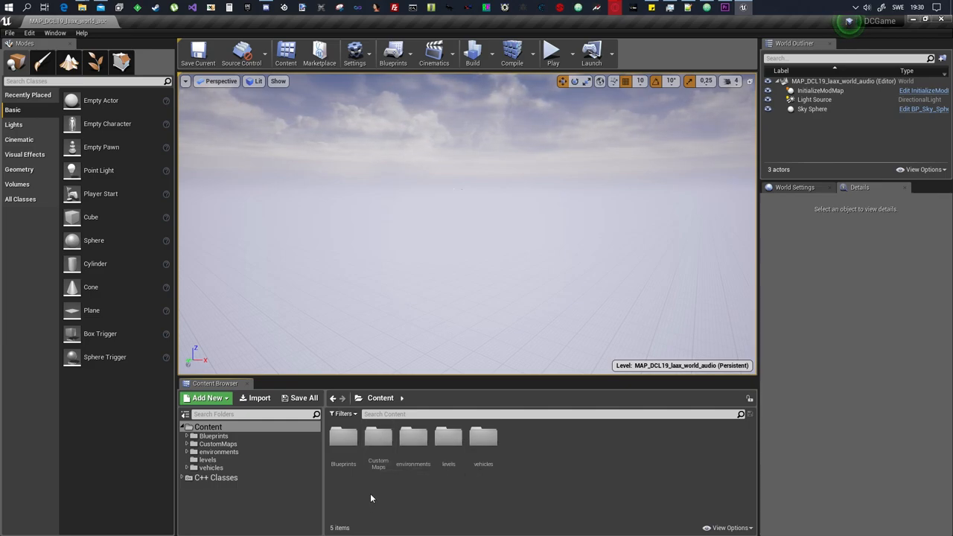
# - Load the CustomMap level from CustomMaps/Maps in the Content Browser
pyautogui.doubleClick(378, 438)
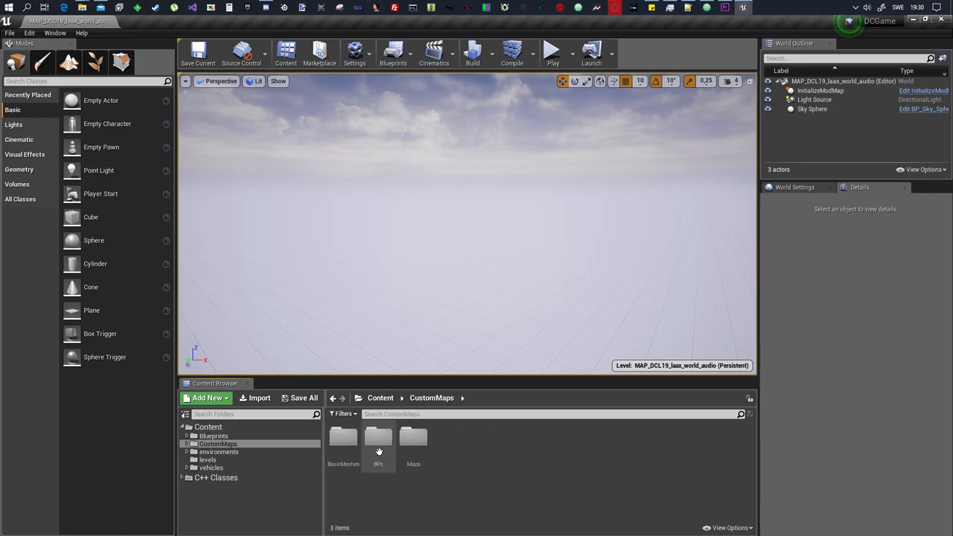
pyautogui.click(413, 438)
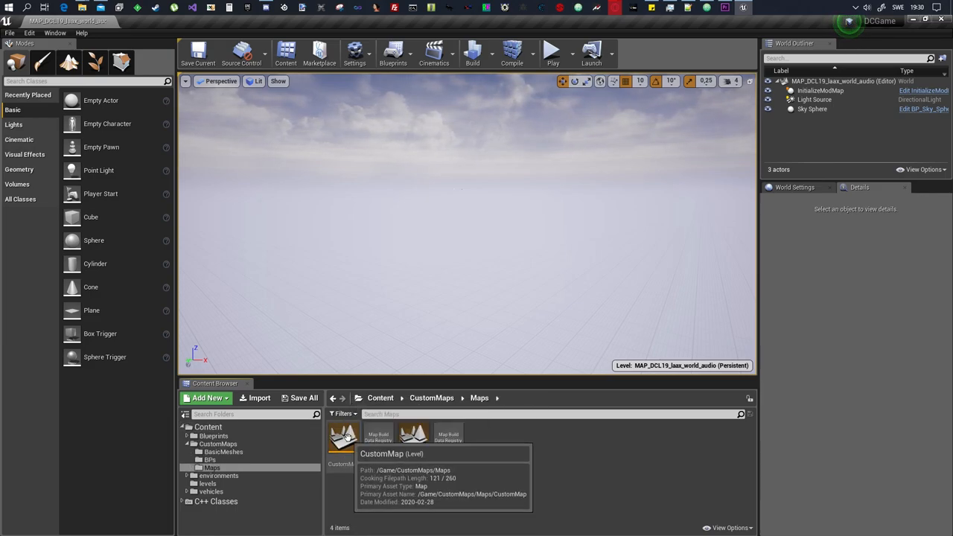
pyautogui.doubleClick(344, 438)
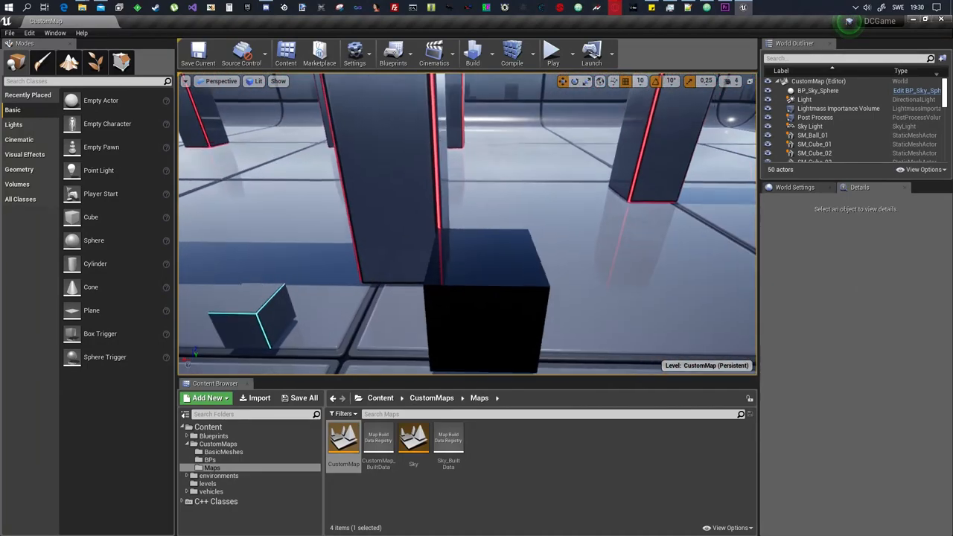
pyautogui.moveTo(476, 224); pyautogui.dragTo(438, 218)
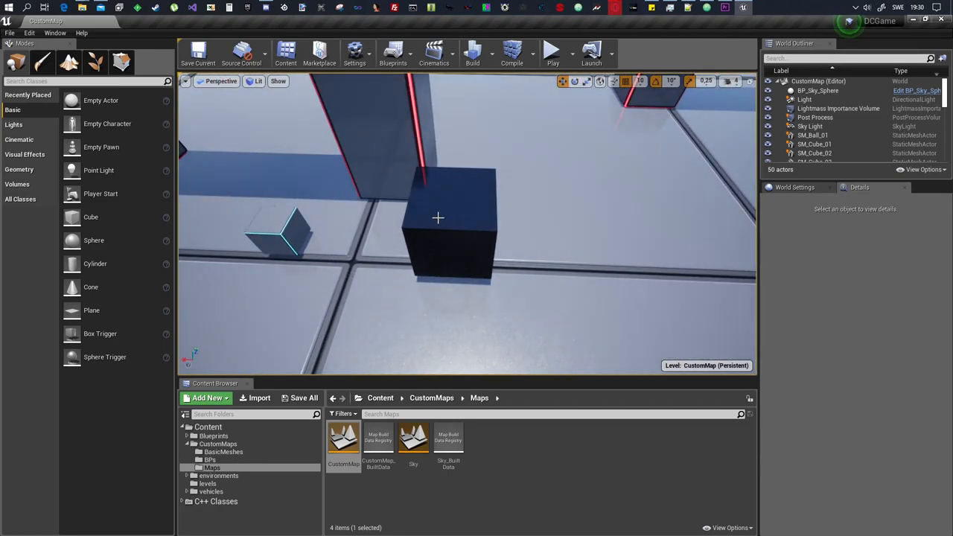
pyautogui.click(438, 223)
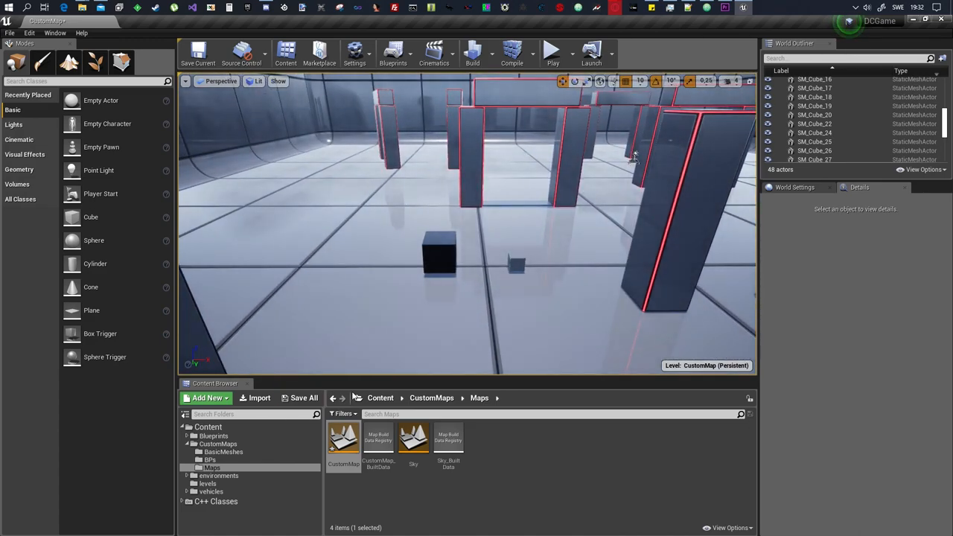
# - Save the CustomMap level via Save All, then save all levels from the File menu
pyautogui.click(303, 398)
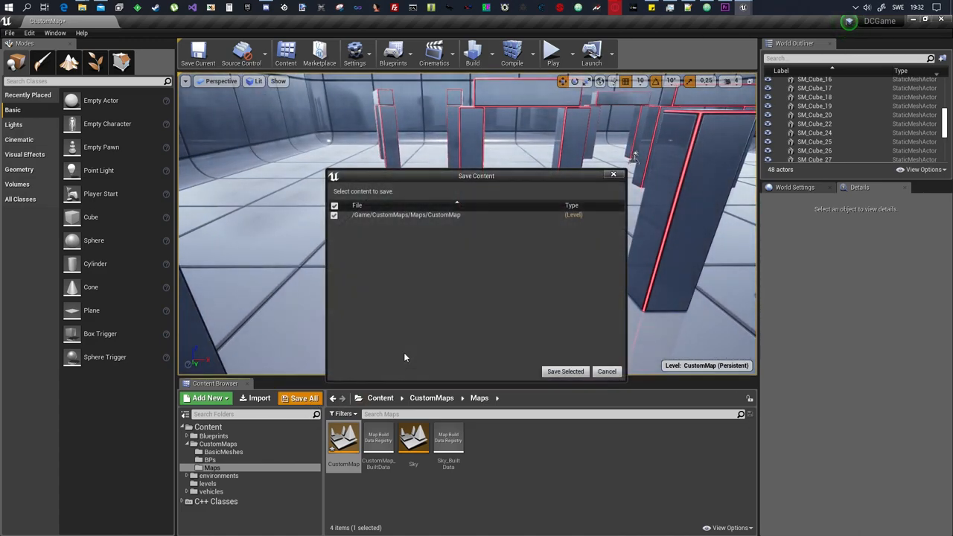
pyautogui.click(565, 371)
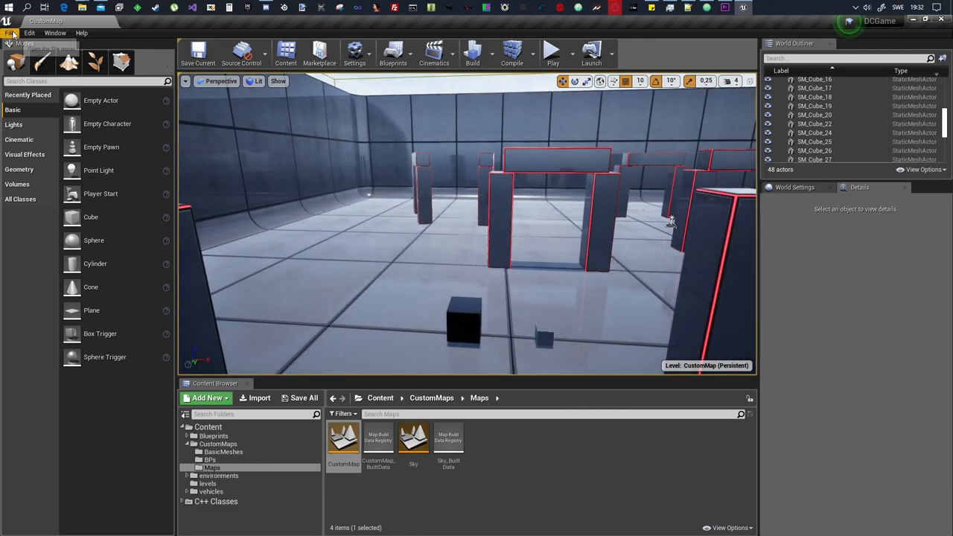
pyautogui.click(9, 33)
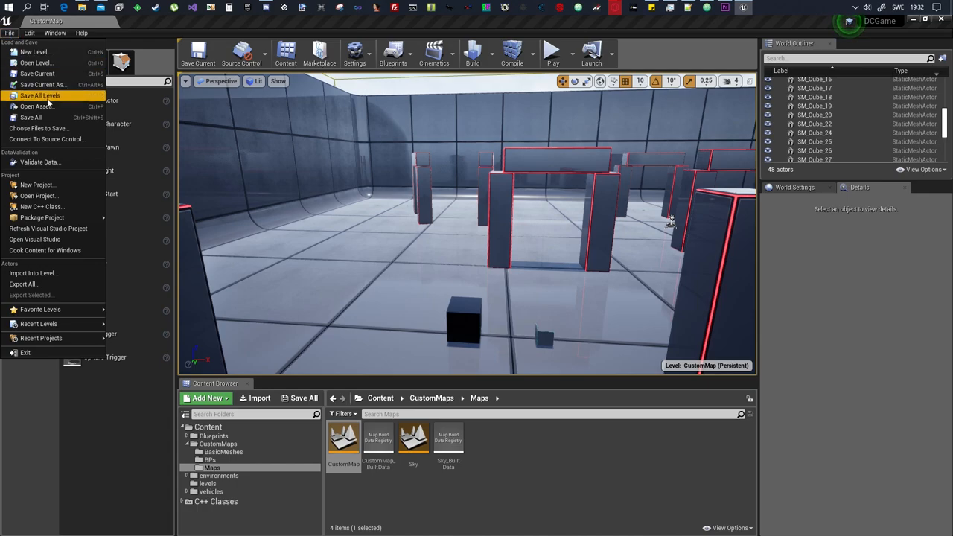
pyautogui.click(45, 250)
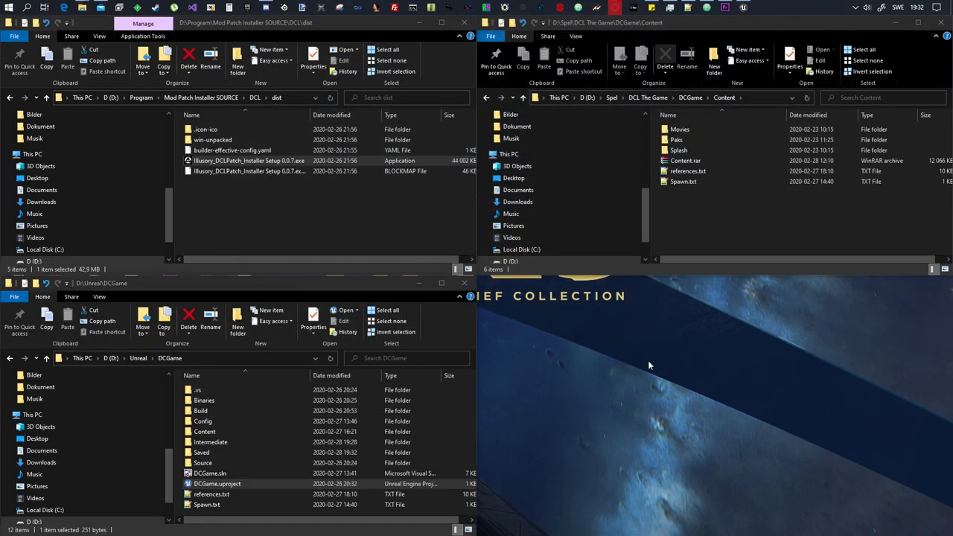
pyautogui.moveTo(565, 379)
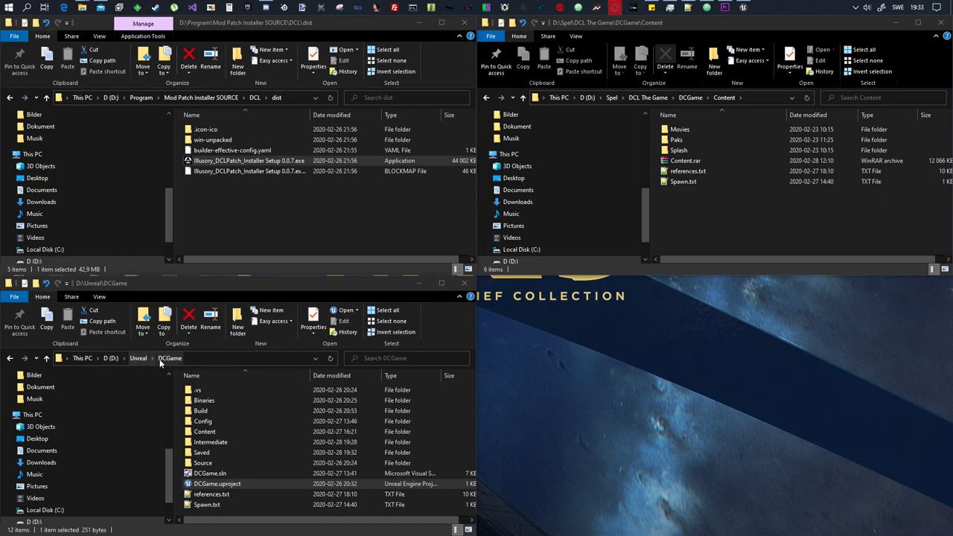
# - Navigate into Saved/Cooked/WindowsNoEditor/DCGame/Content in the project folder
pyautogui.click(217, 483)
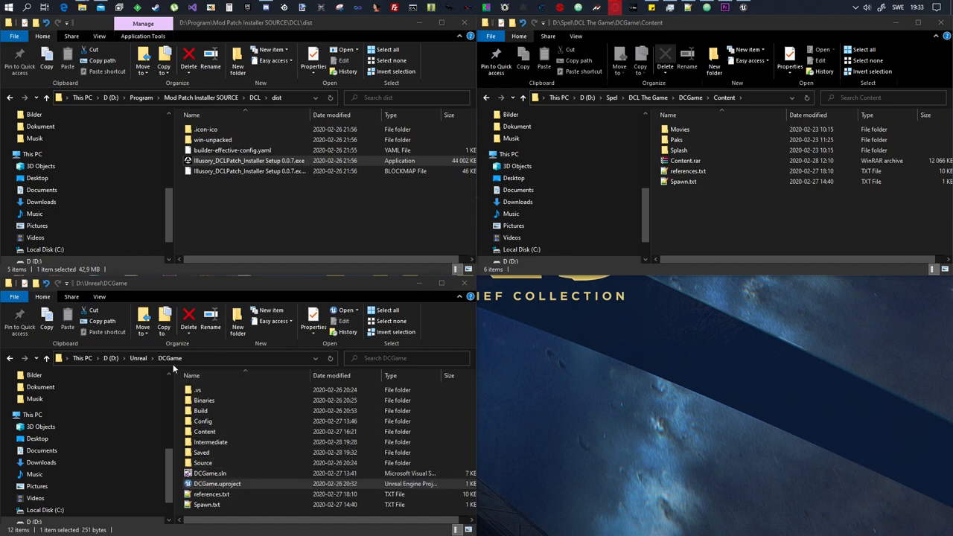
pyautogui.click(217, 483)
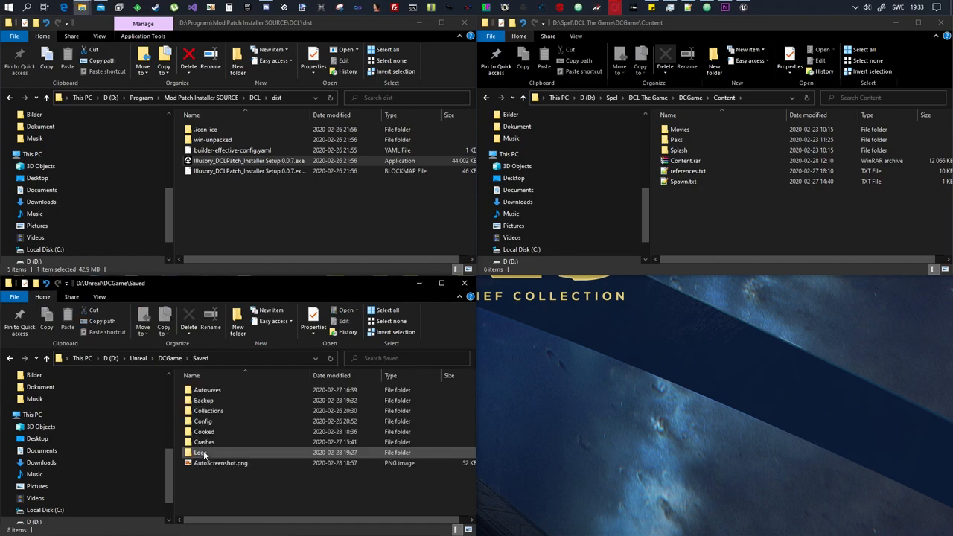
pyautogui.doubleClick(203, 431)
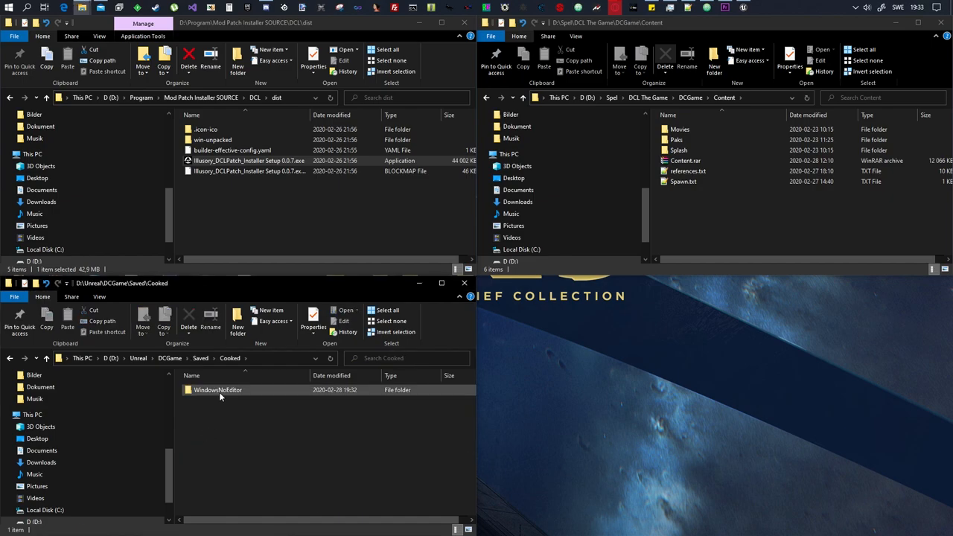
pyautogui.doubleClick(218, 389)
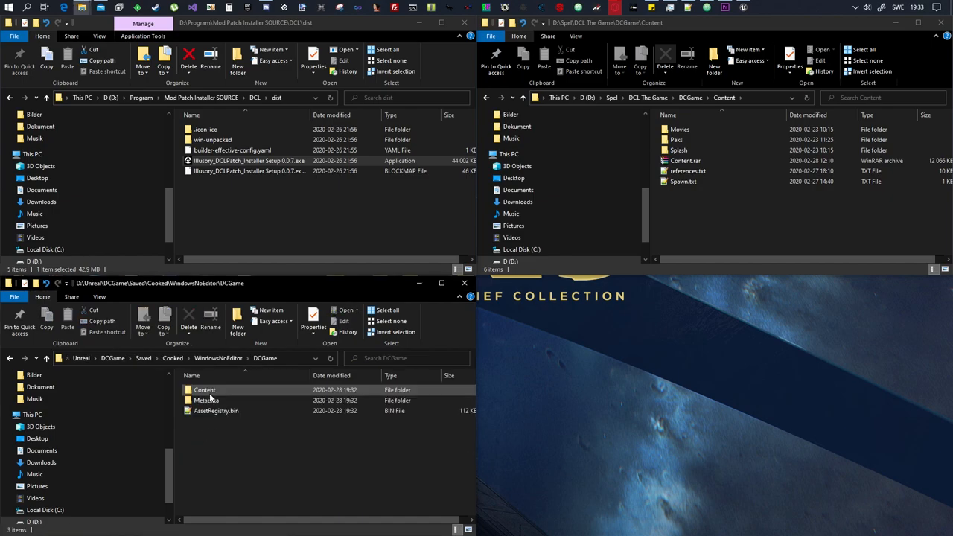
pyautogui.doubleClick(204, 389)
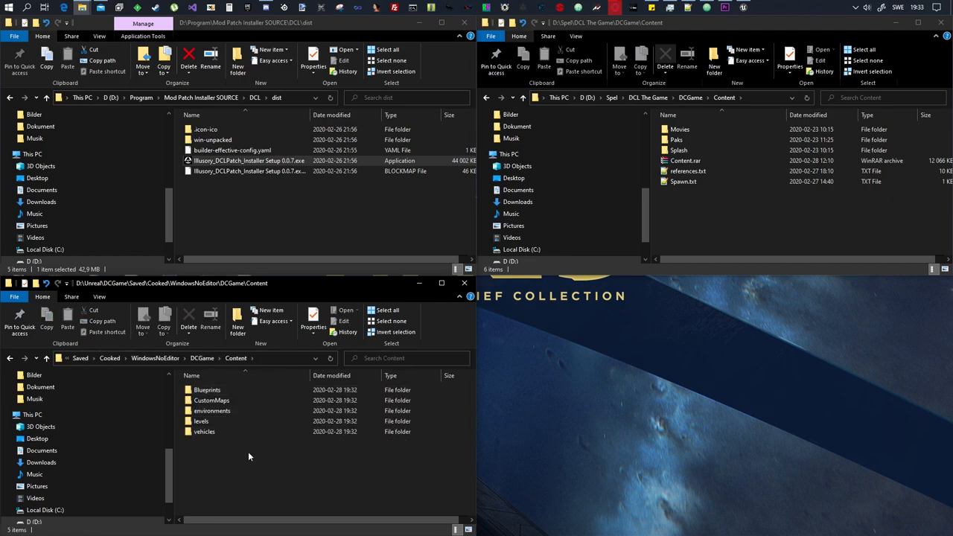
# - Select the cooked CustomMaps and levels folders together
pyautogui.click(202, 420)
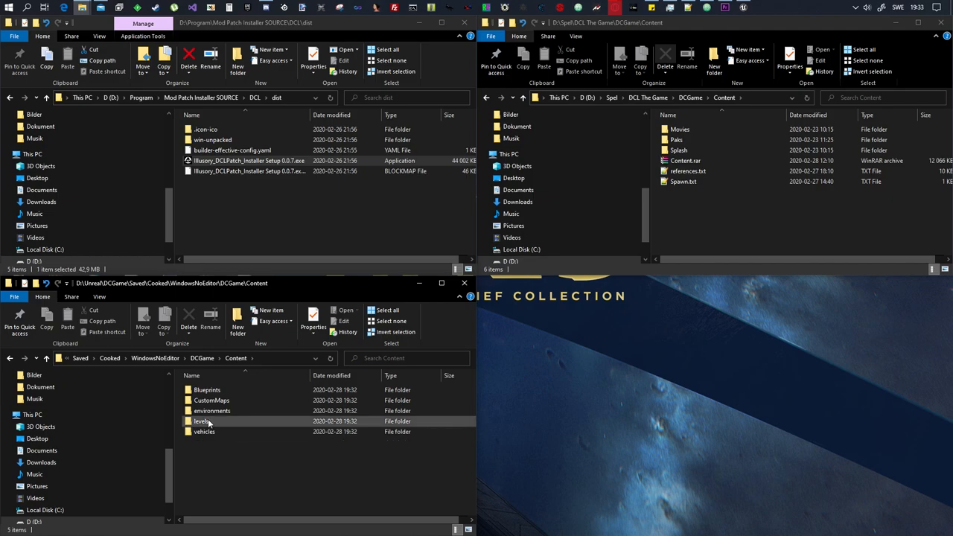
pyautogui.click(204, 431)
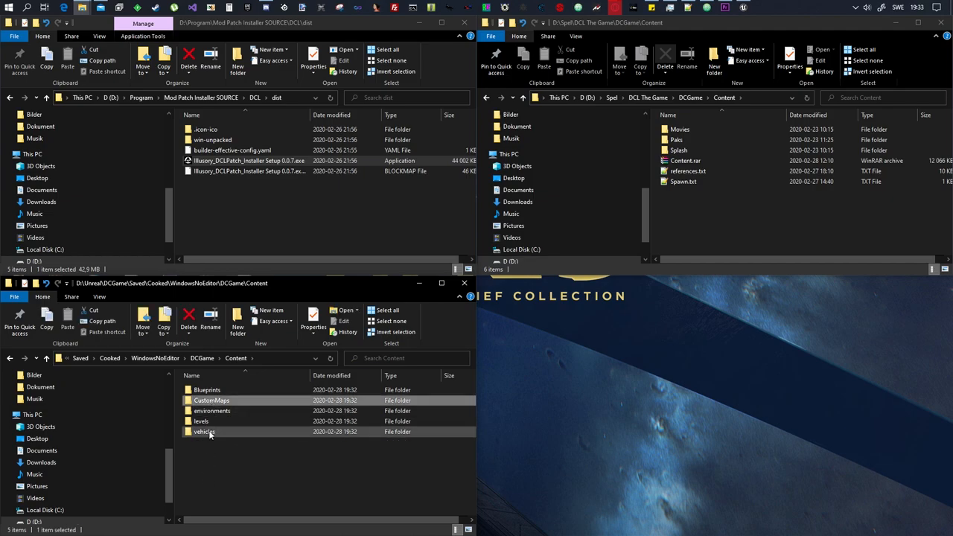
pyautogui.click(201, 421)
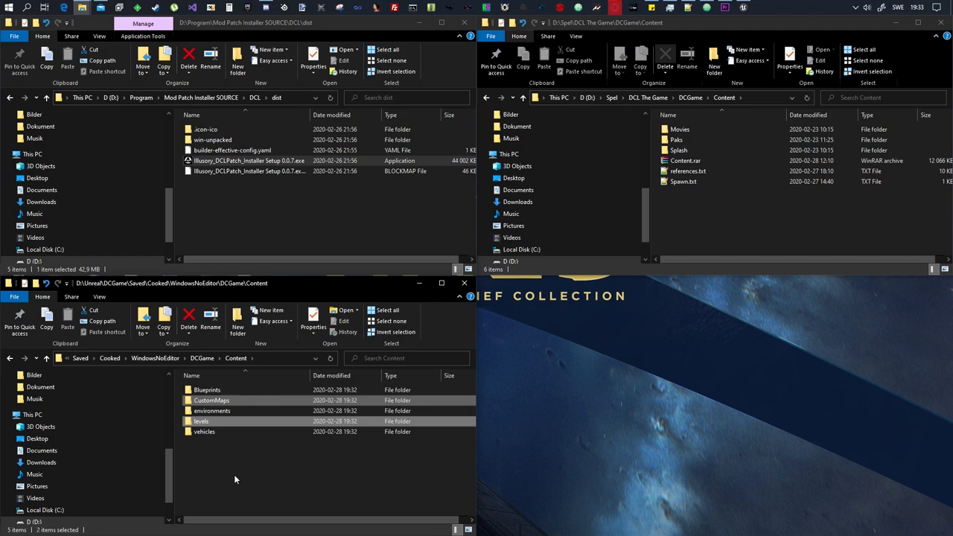
pyautogui.moveTo(235, 477)
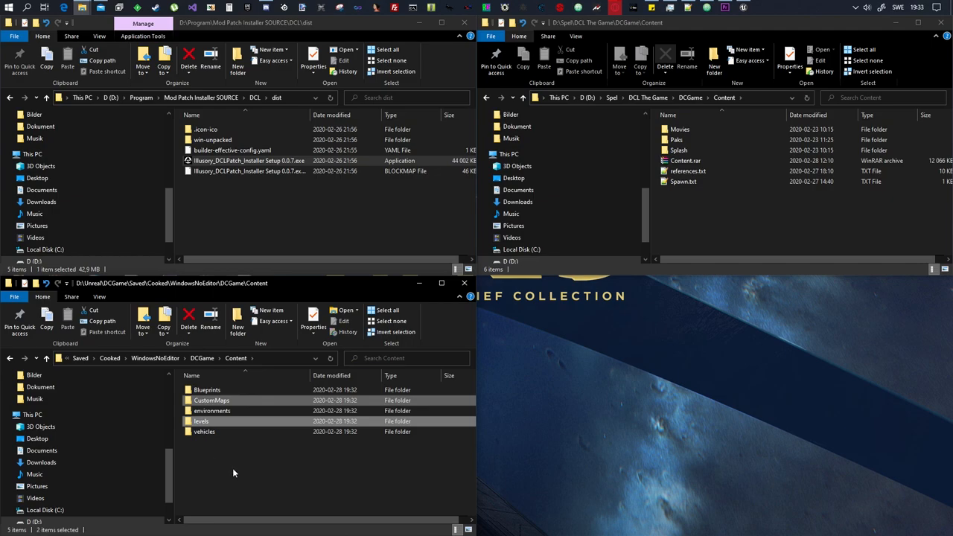
pyautogui.moveTo(220, 469)
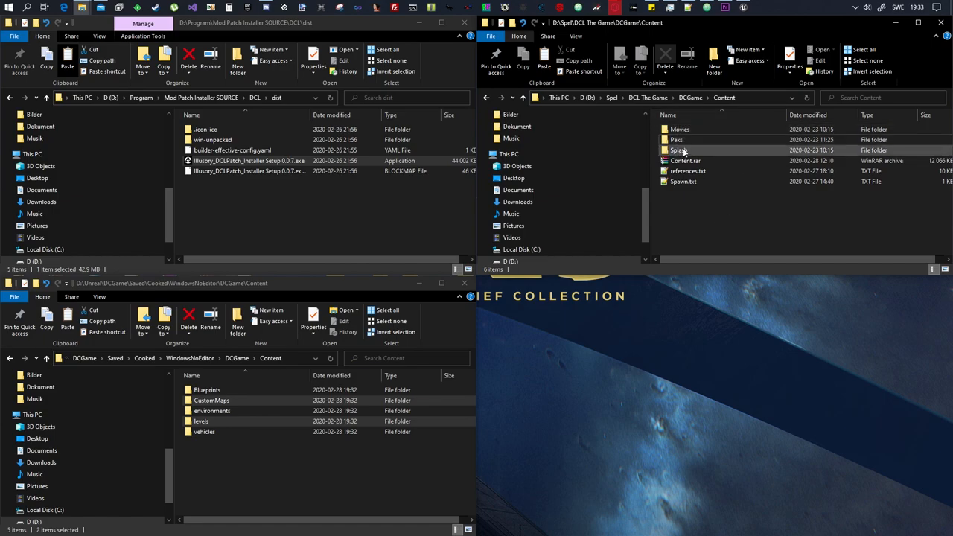
# - Paste the copied folders into DCL The Game's Content folder
pyautogui.click(697, 225)
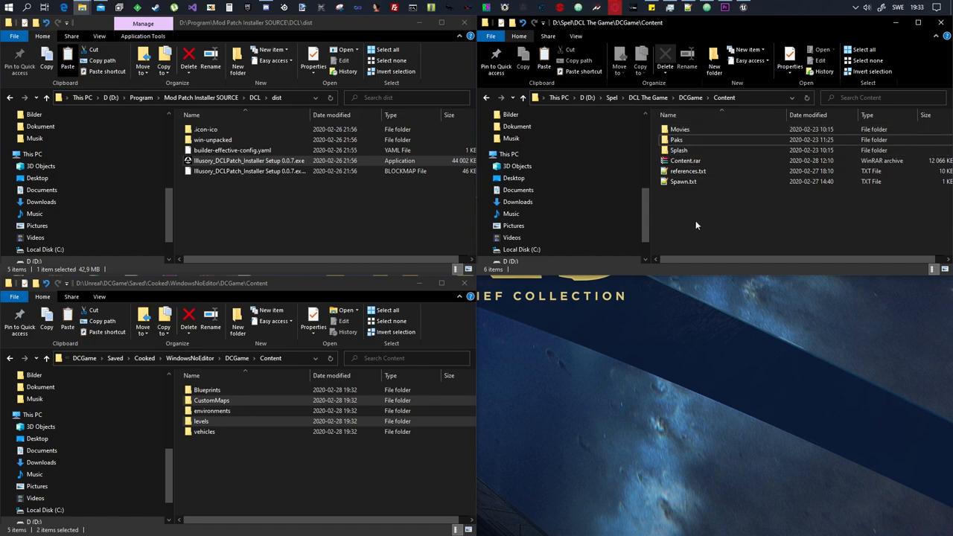
pyautogui.rightClick(752, 224)
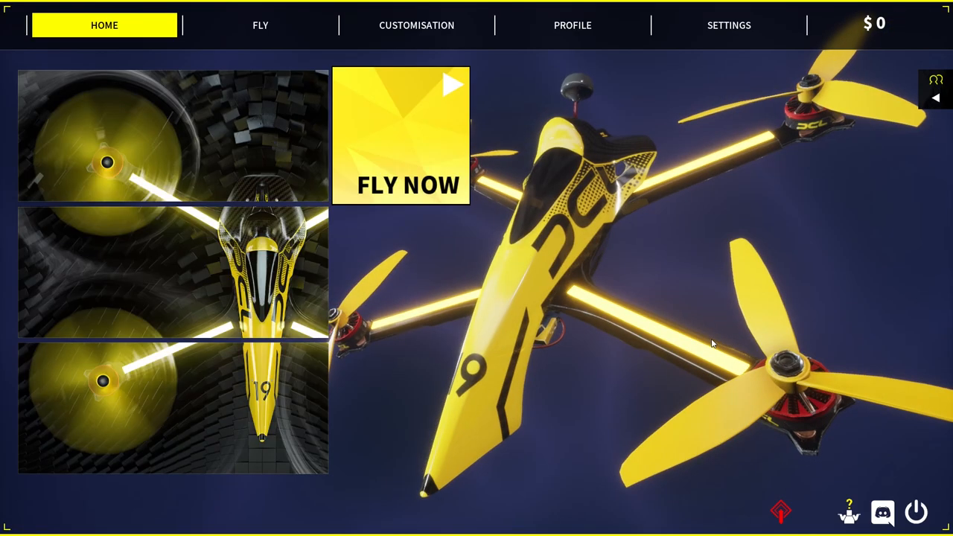
# - Start a Time Attack race on a different track and choose Race Offline
pyautogui.click(259, 24)
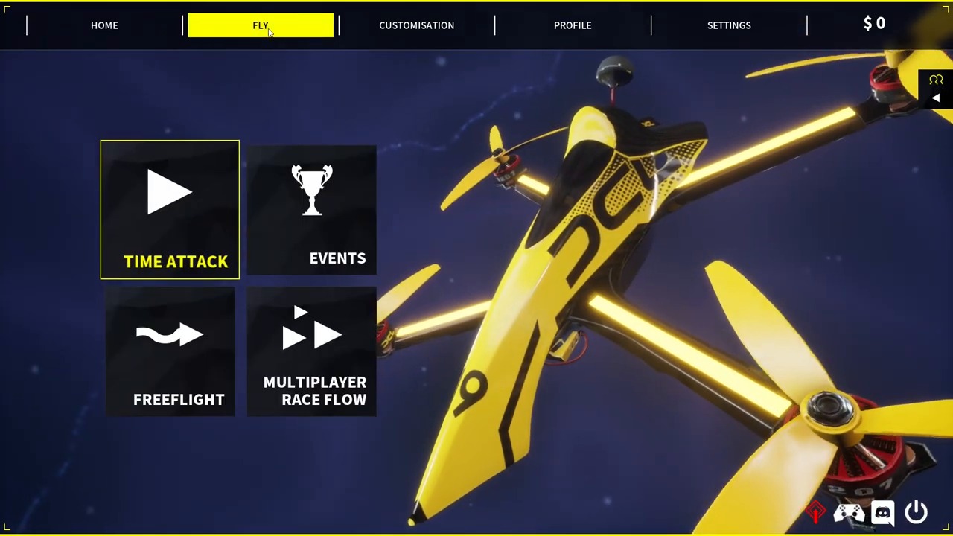
pyautogui.click(170, 209)
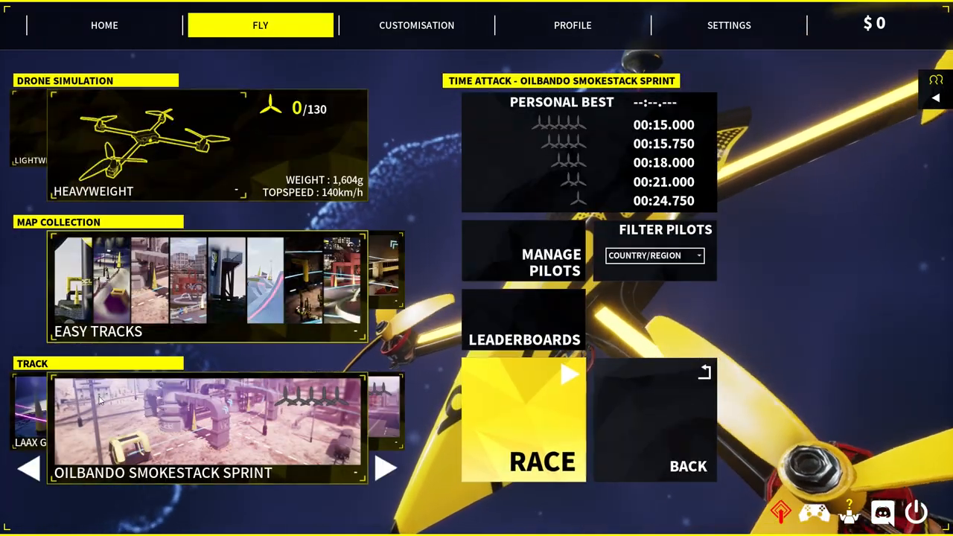
pyautogui.click(387, 468)
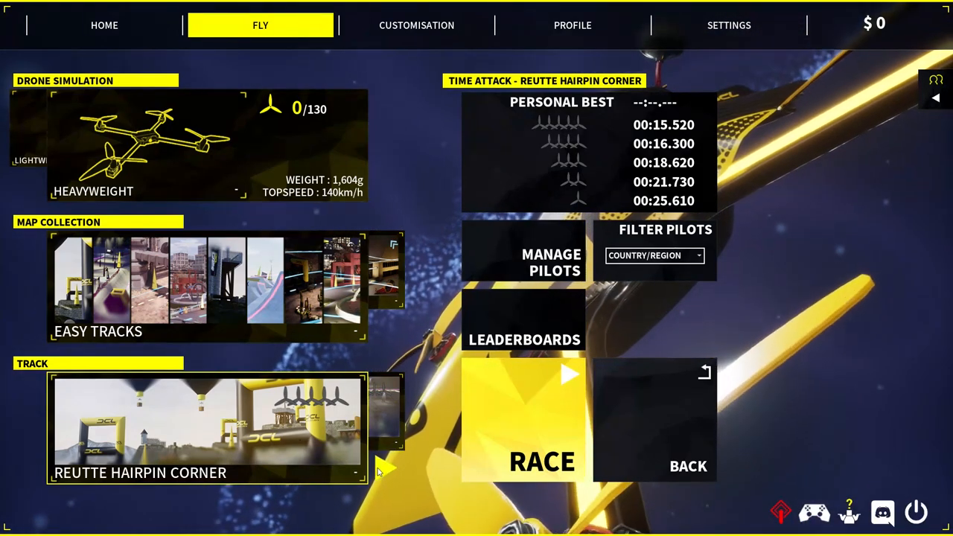
pyautogui.click(386, 468)
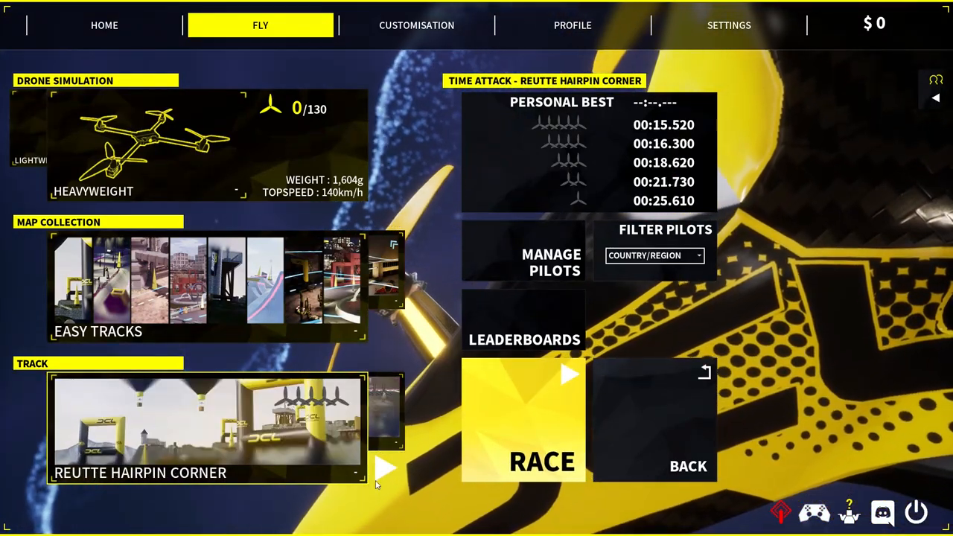
pyautogui.click(385, 468)
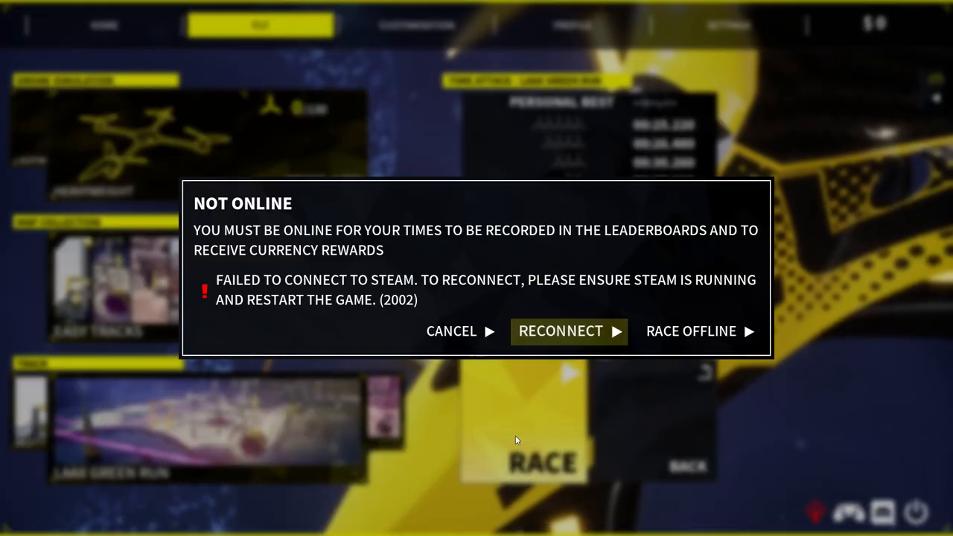
pyautogui.click(691, 331)
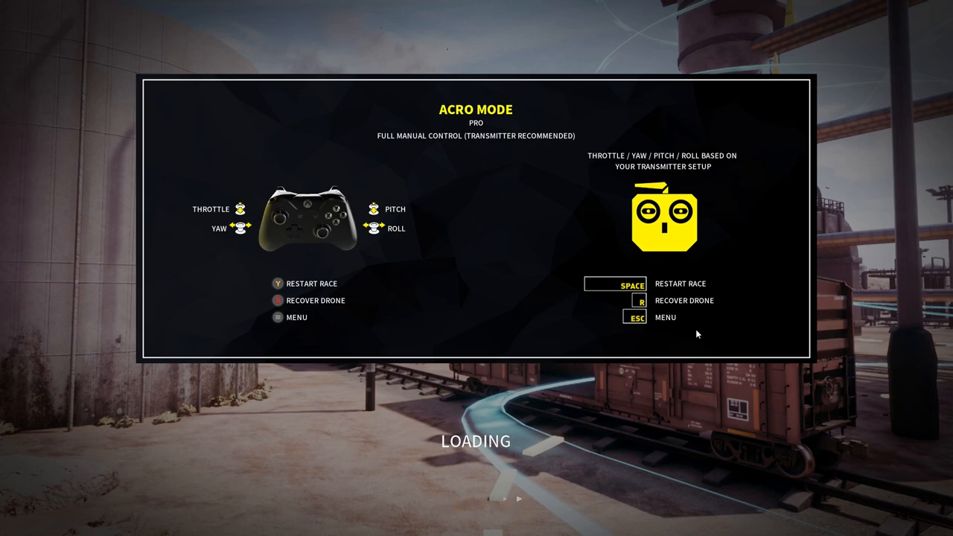
pyautogui.moveTo(716, 344)
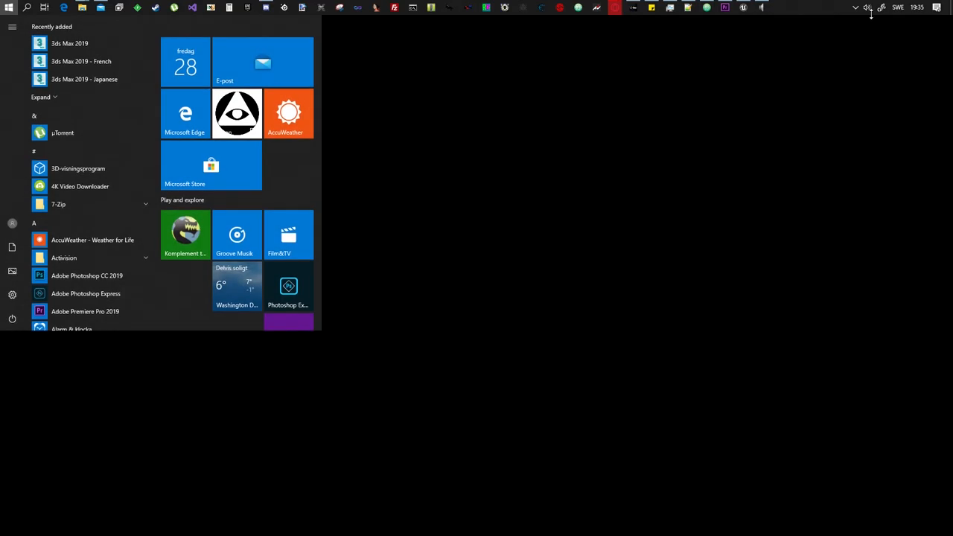
pyautogui.moveTo(865, 20)
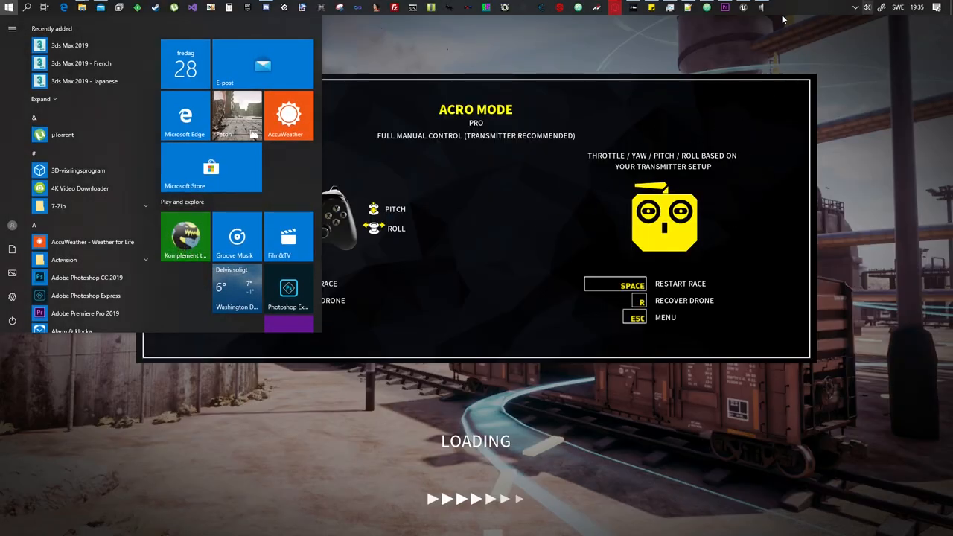
# - Dismiss the Start menu and return to the loading game
pyautogui.click(761, 8)
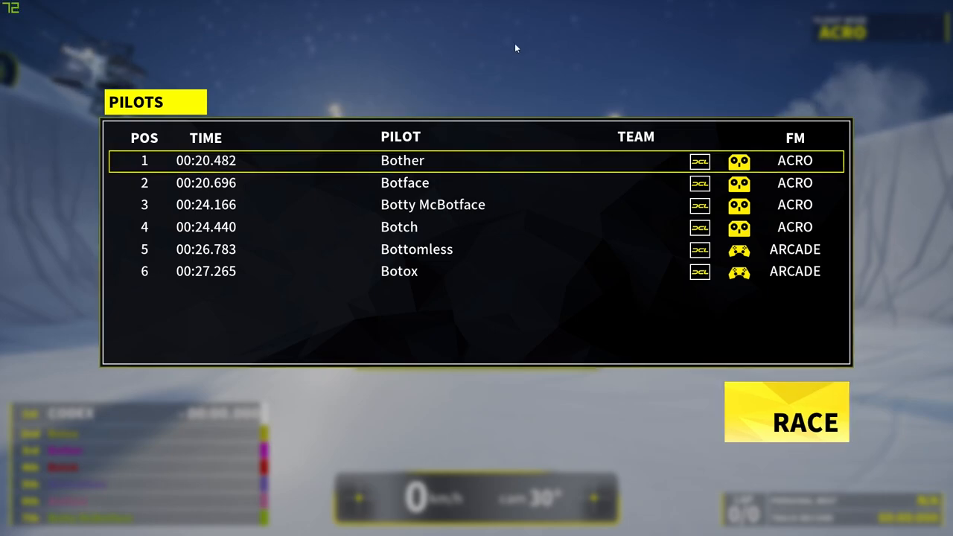
# - Start the race from the Pilots screen and fly over the snowy track
pyautogui.click(786, 412)
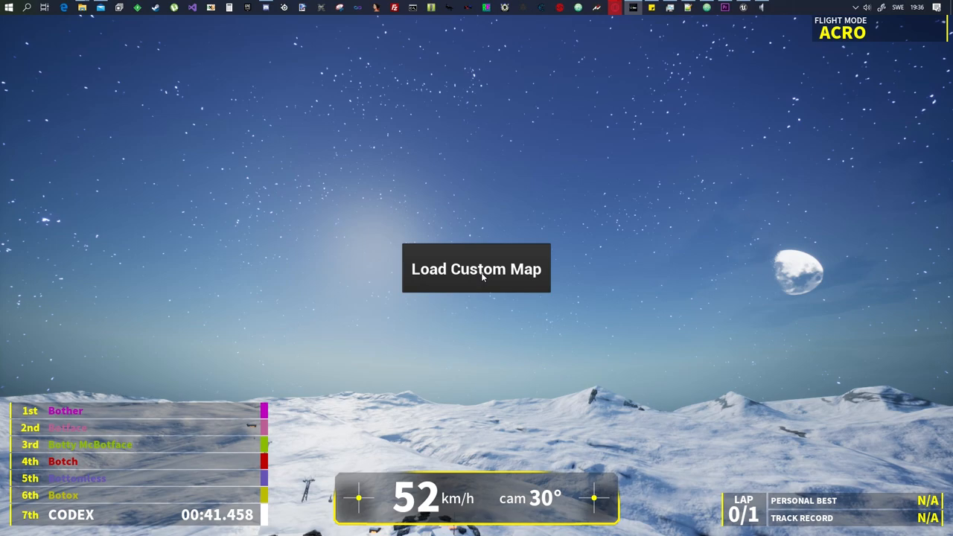
# - Load the custom map so the drone flies among its dark walls and red gates
pyautogui.click(476, 269)
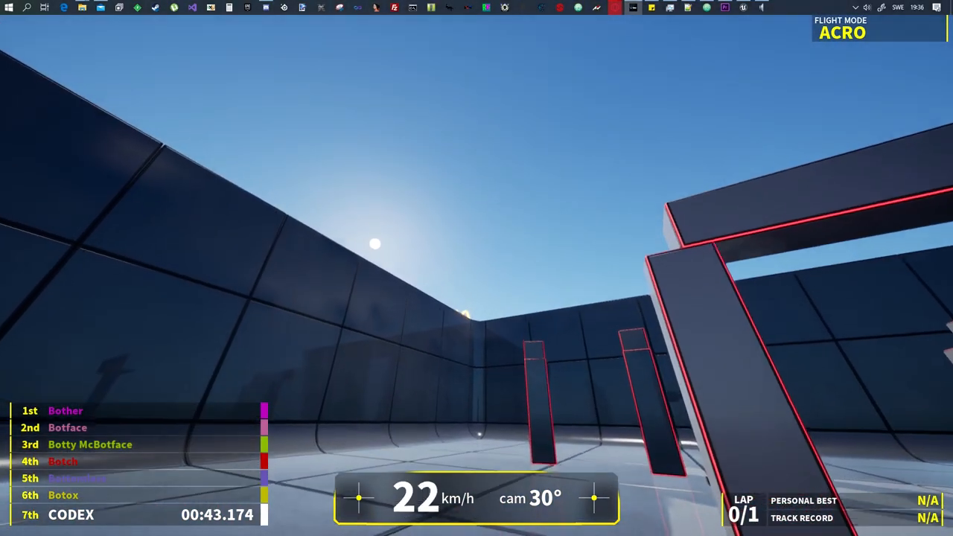
pyautogui.moveTo(476, 268)
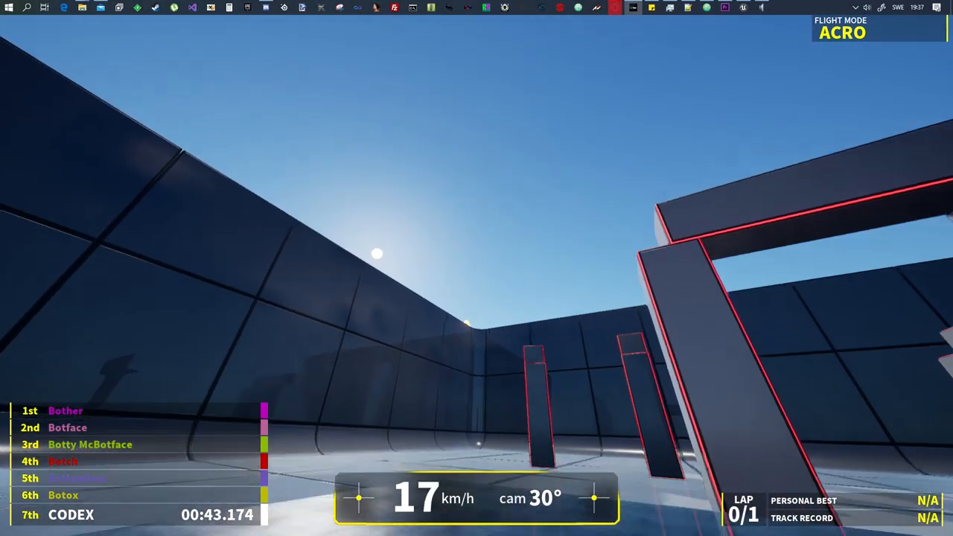
# - Briefly bring up the in-game pause menu while flying the custom map, then resume the race
pyautogui.press('Escape')
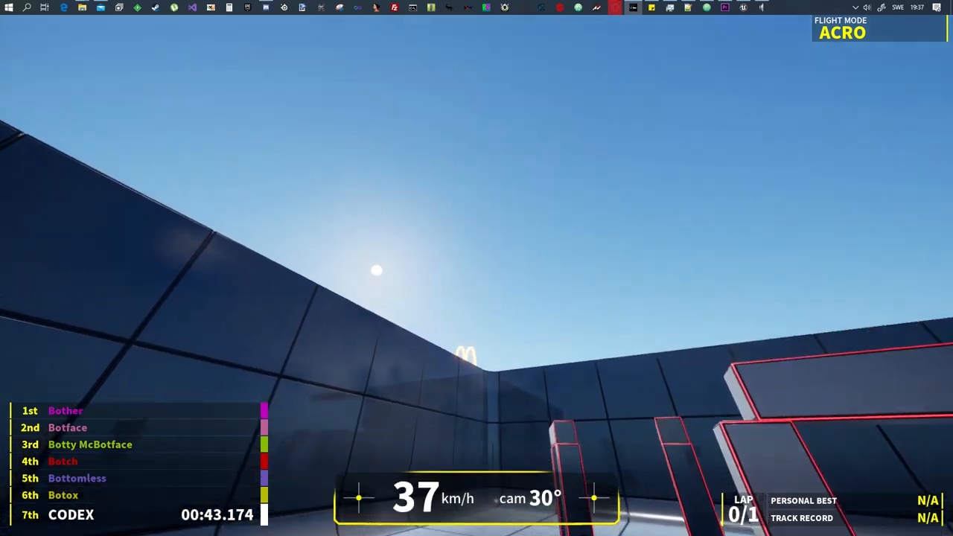
pyautogui.press('Escape')
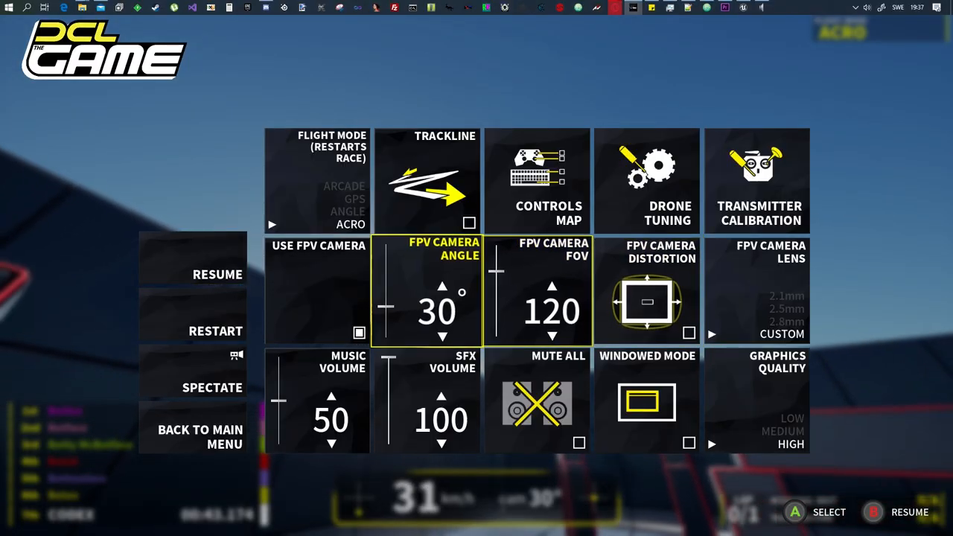
pyautogui.click(217, 274)
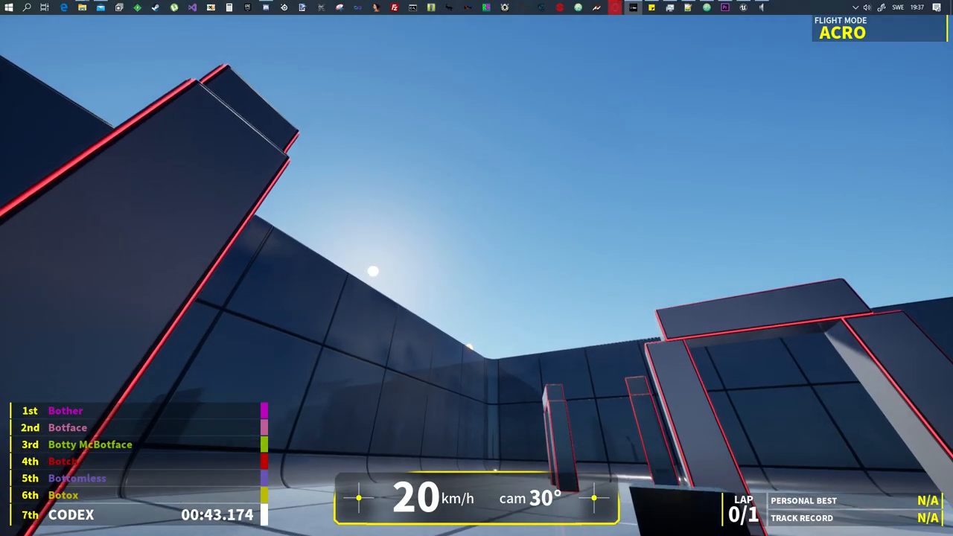